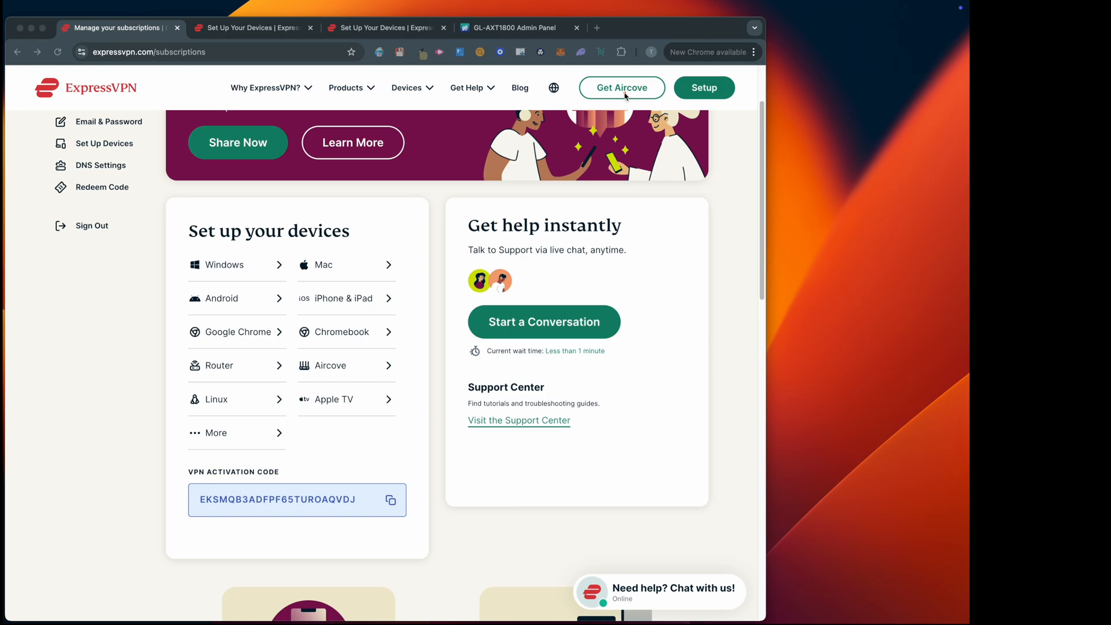
{"action": "mouse_move", "coordinate": [620, 91]}
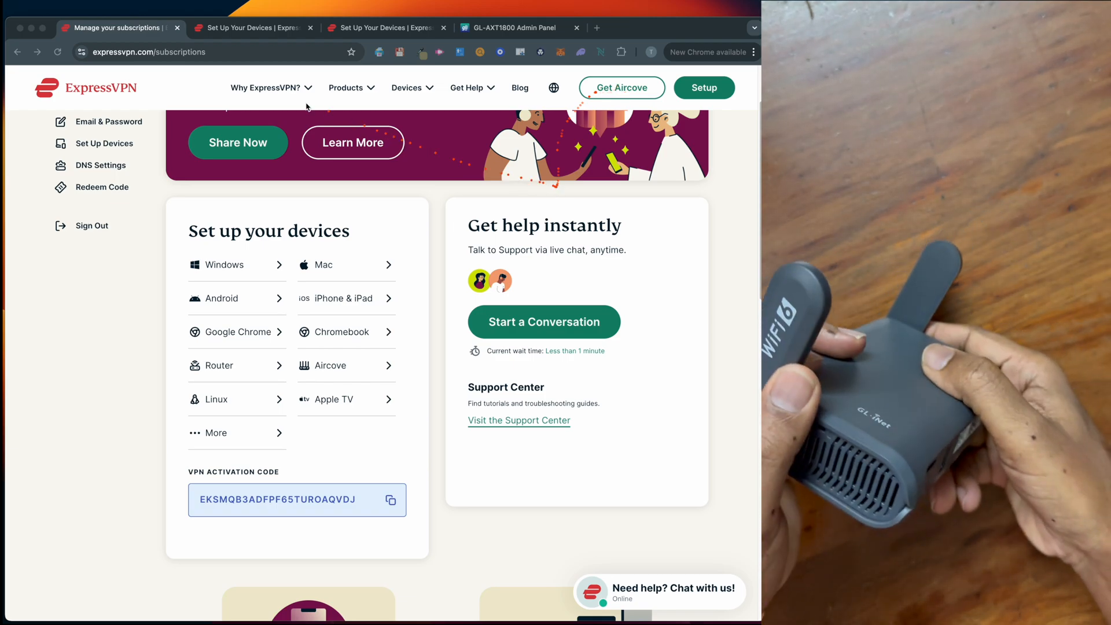
{"action": "mouse_move", "coordinate": [214, 96]}
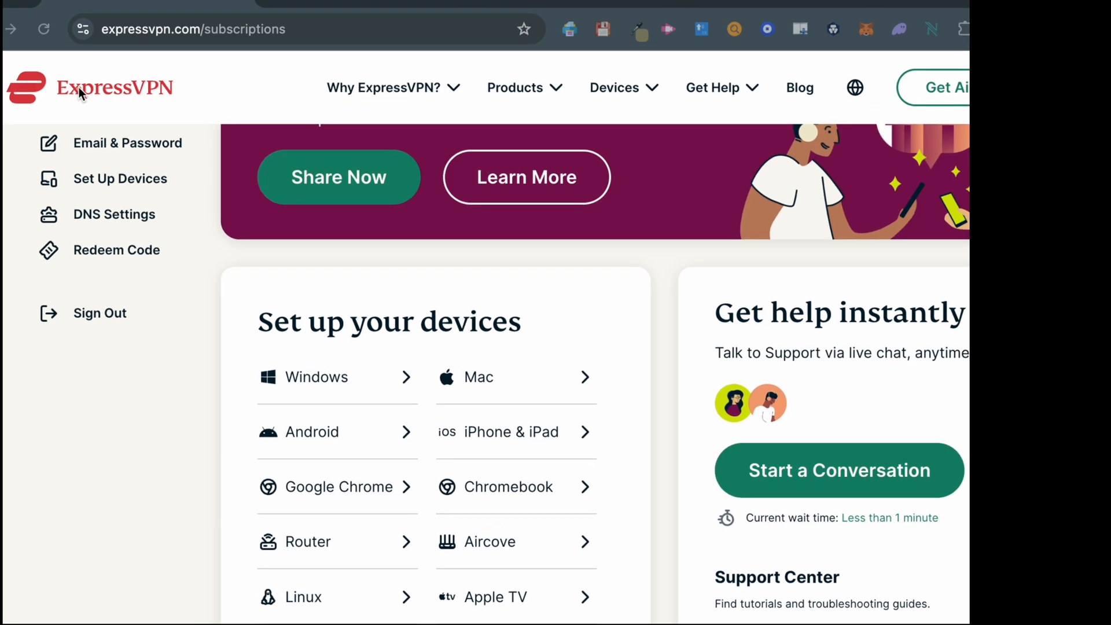
Reach the Router device option and bring up ExpressVPN's router setup guide.
{"action": "scroll", "scroll_direction": "down", "scroll_amount": 3}
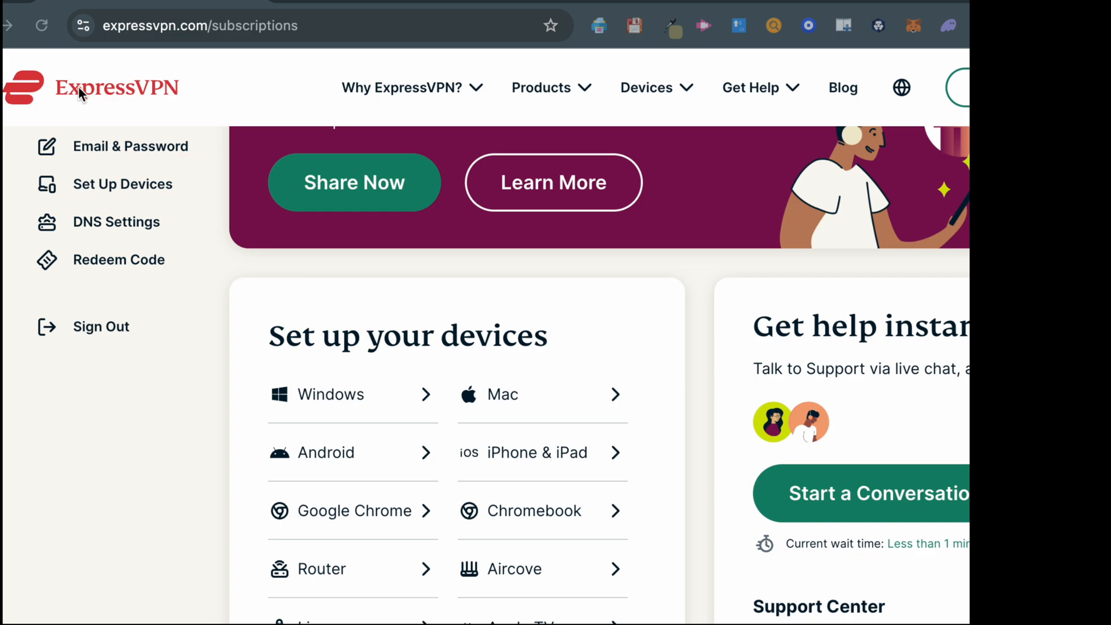
{"action": "mouse_move", "coordinate": [317, 37]}
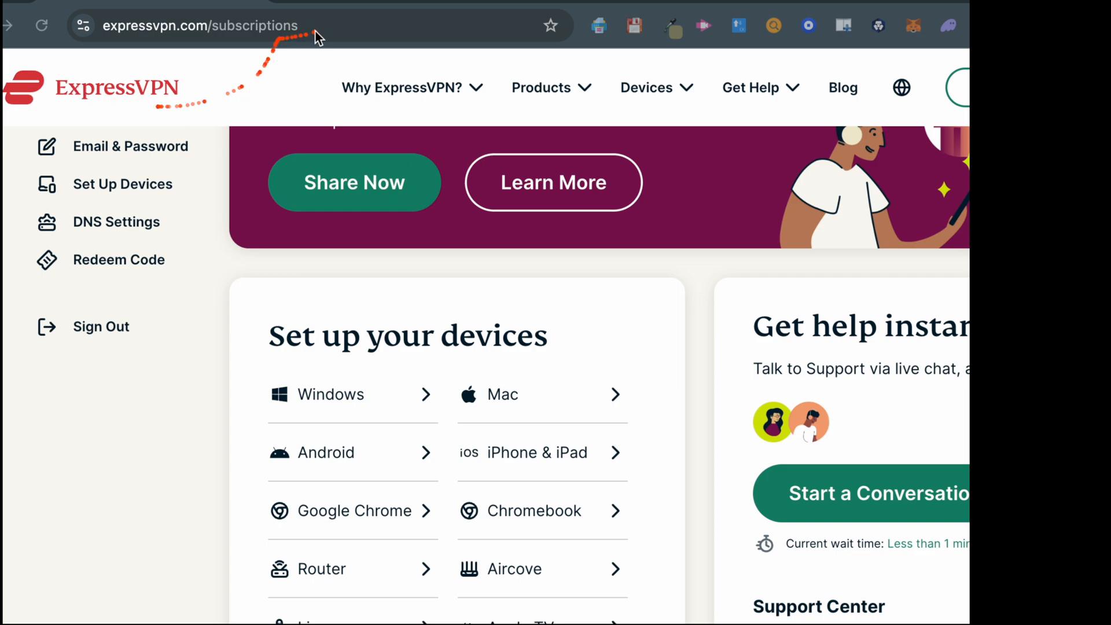
{"action": "left_click", "coordinate": [200, 25]}
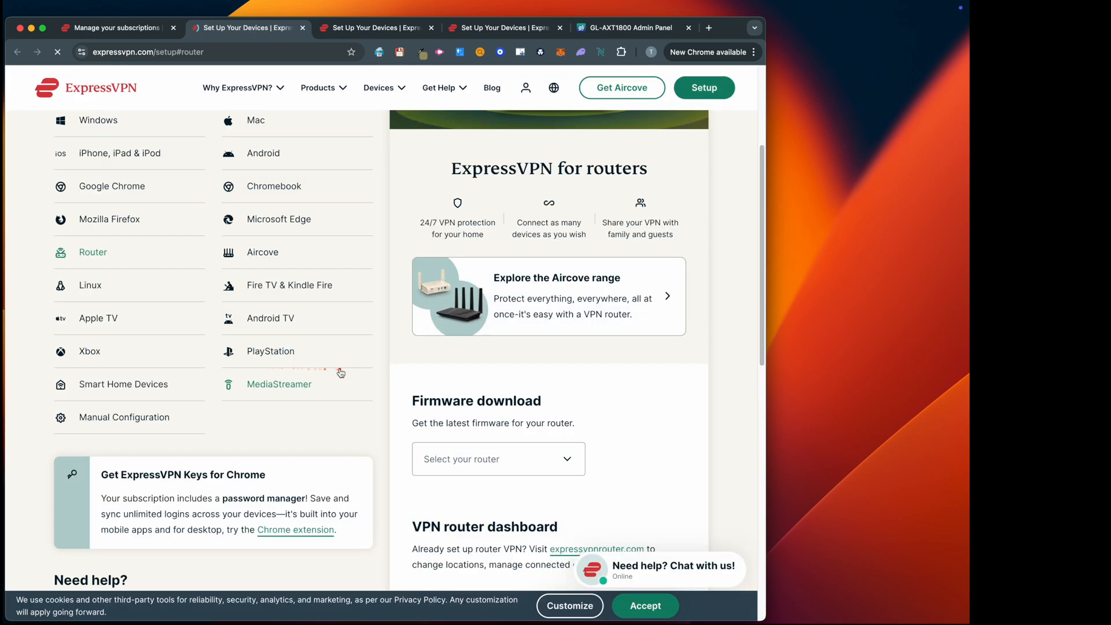
Expand the Select your router dropdown listing supported Aircove, Linksys, Asus and Netgear models.
{"action": "left_click", "coordinate": [498, 459]}
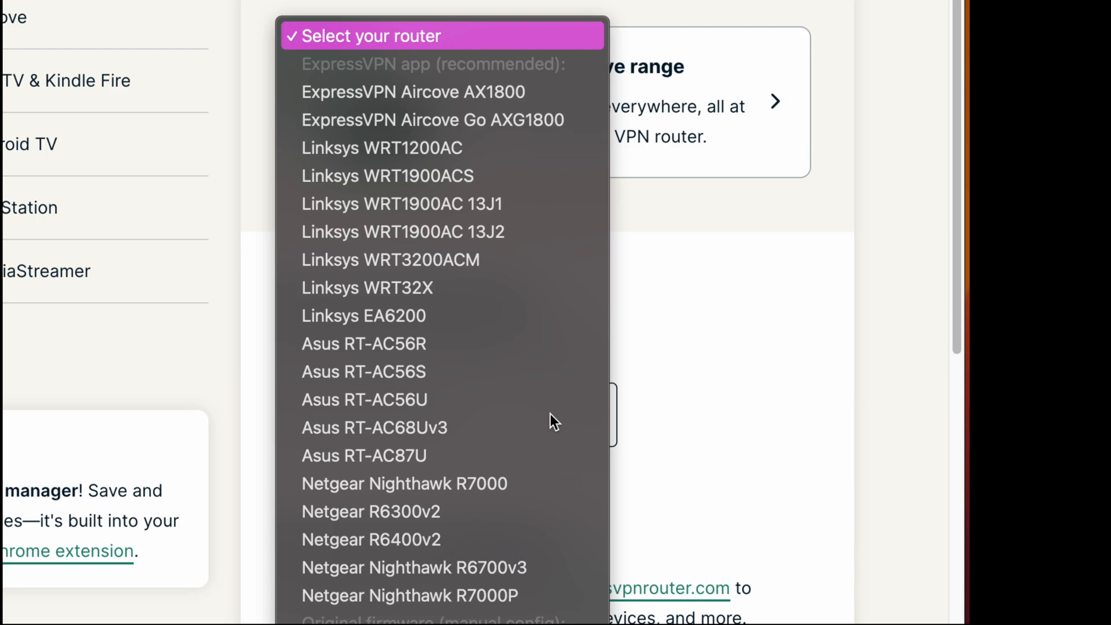
{"action": "mouse_move", "coordinate": [447, 92]}
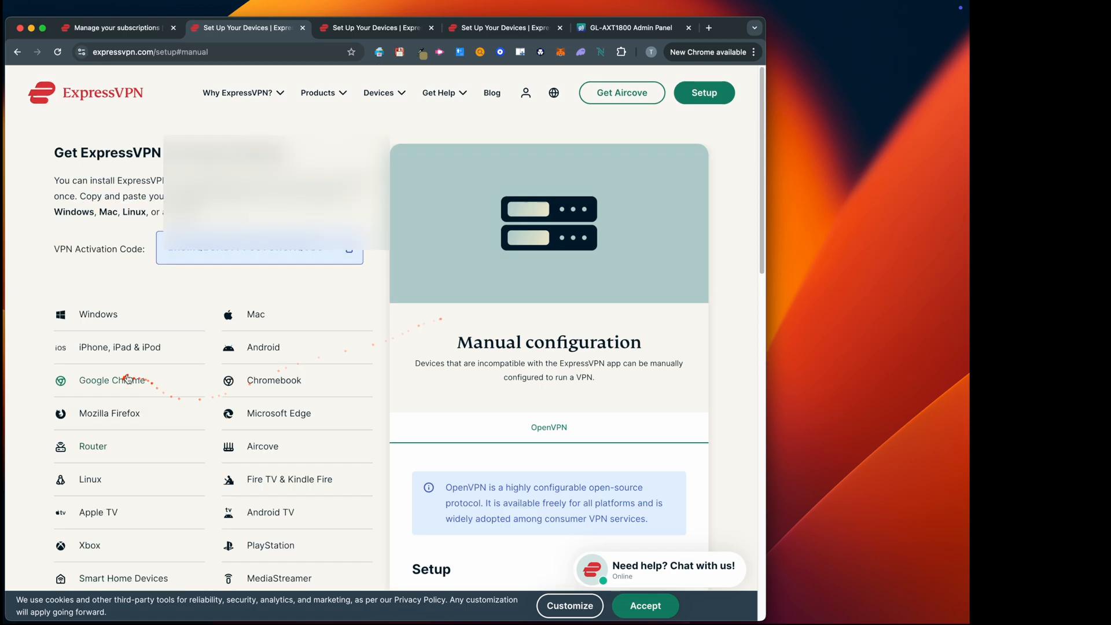
Reach the OpenVPN setup credentials section and expand the Asia Pacific server location list.
{"action": "scroll", "scroll_direction": "down", "scroll_amount": 3}
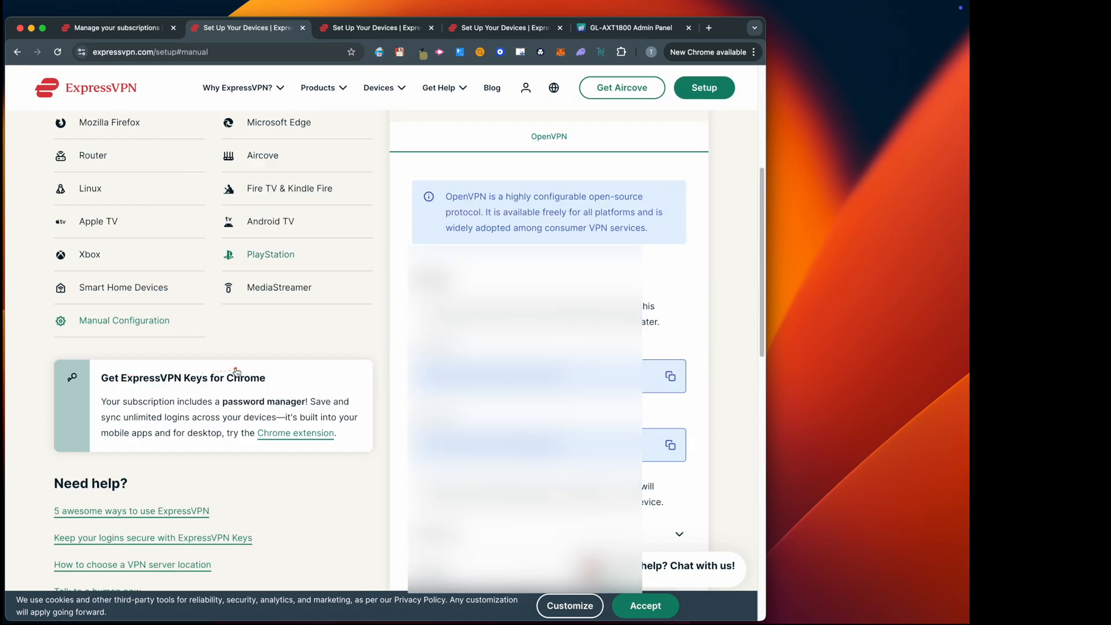
{"action": "scroll", "scroll_direction": "down", "scroll_amount": 3}
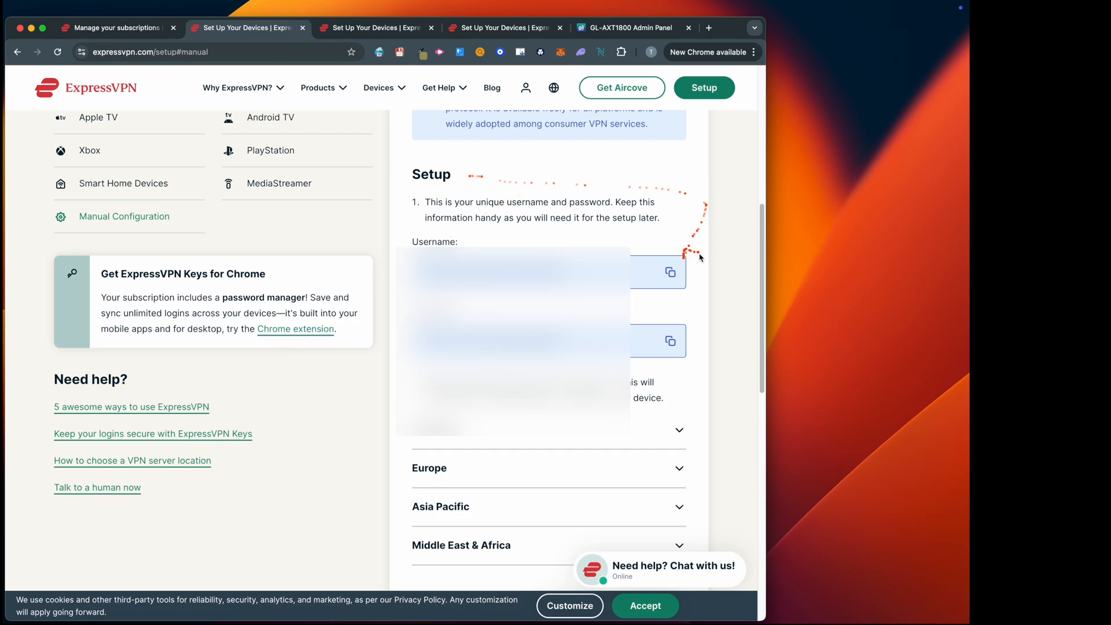
{"action": "scroll", "scroll_direction": "down", "scroll_amount": 3}
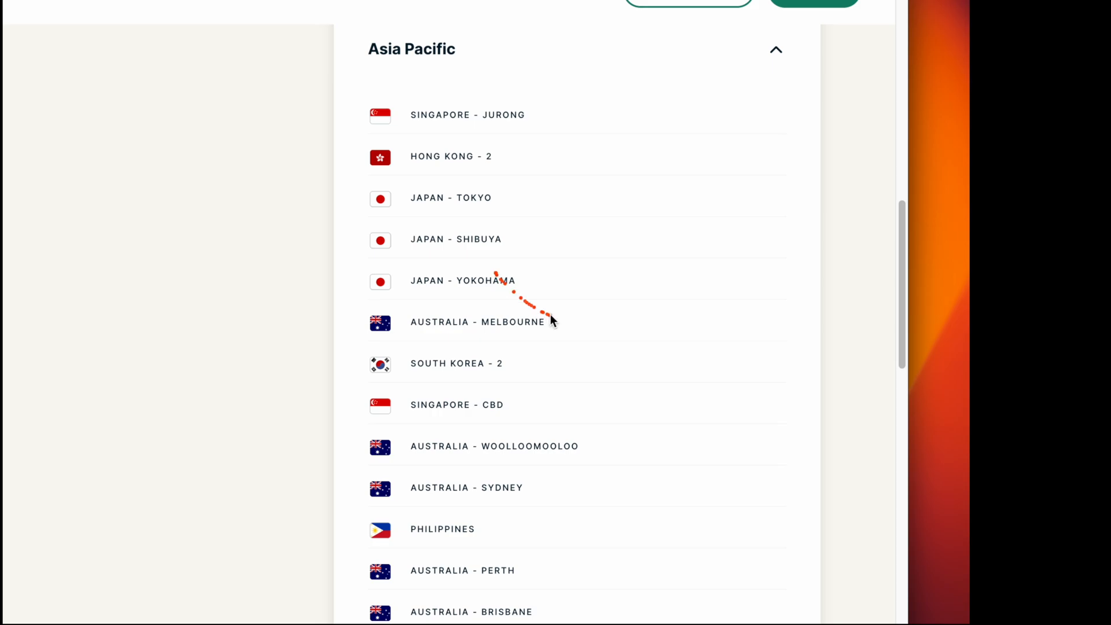
{"action": "mouse_move", "coordinate": [566, 329]}
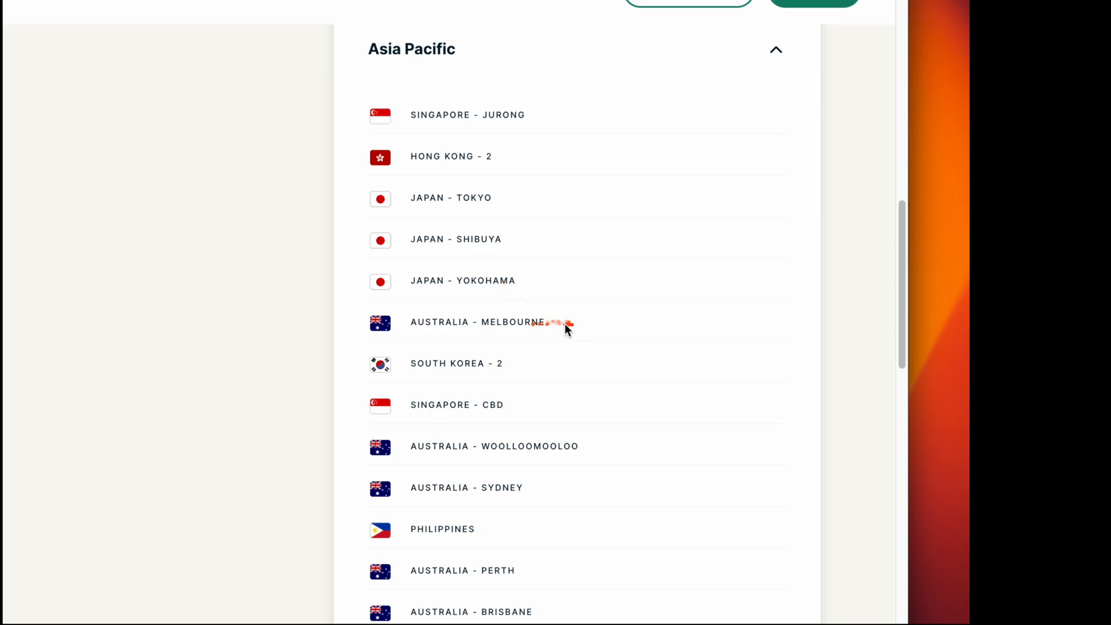
{"action": "mouse_move", "coordinate": [536, 495]}
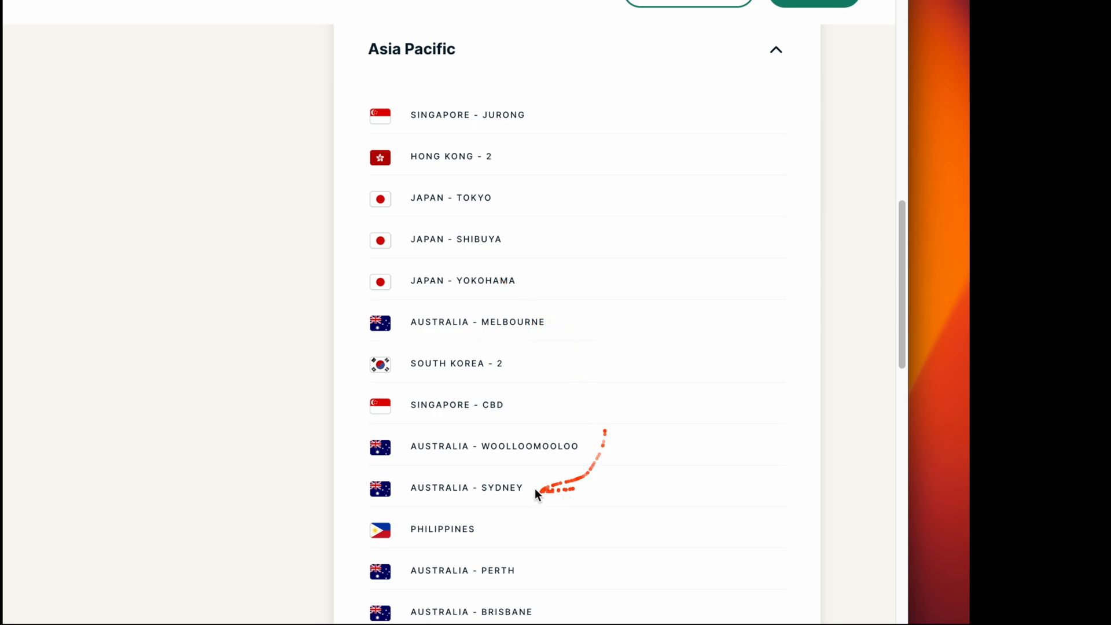
{"action": "scroll", "scroll_direction": "down", "scroll_amount": 3}
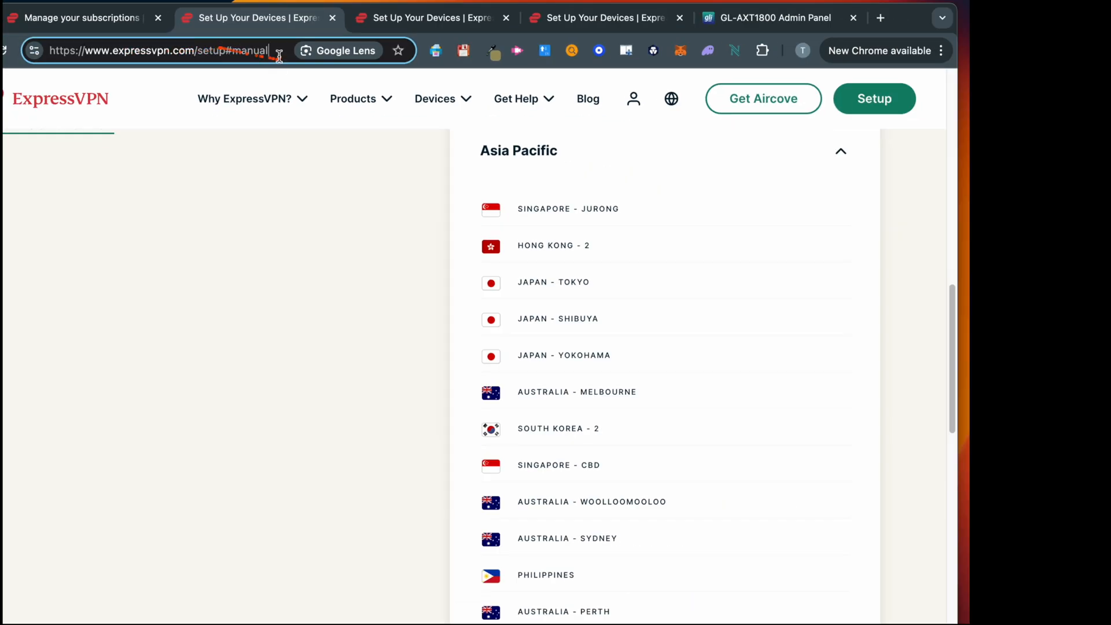
{"action": "left_click", "coordinate": [157, 50]}
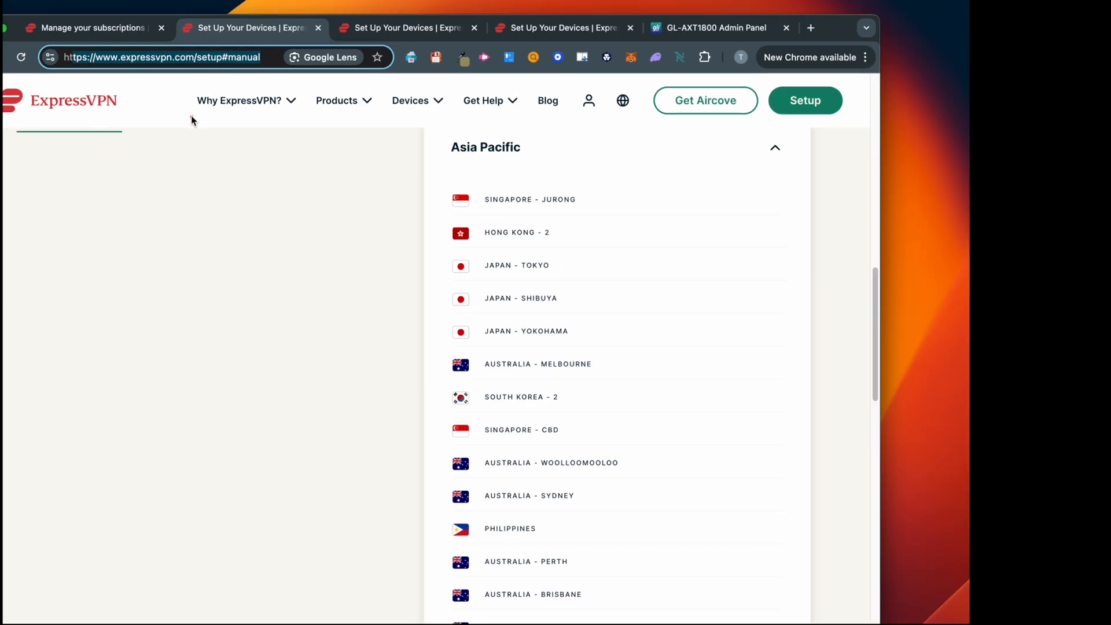
{"action": "left_click", "coordinate": [239, 99]}
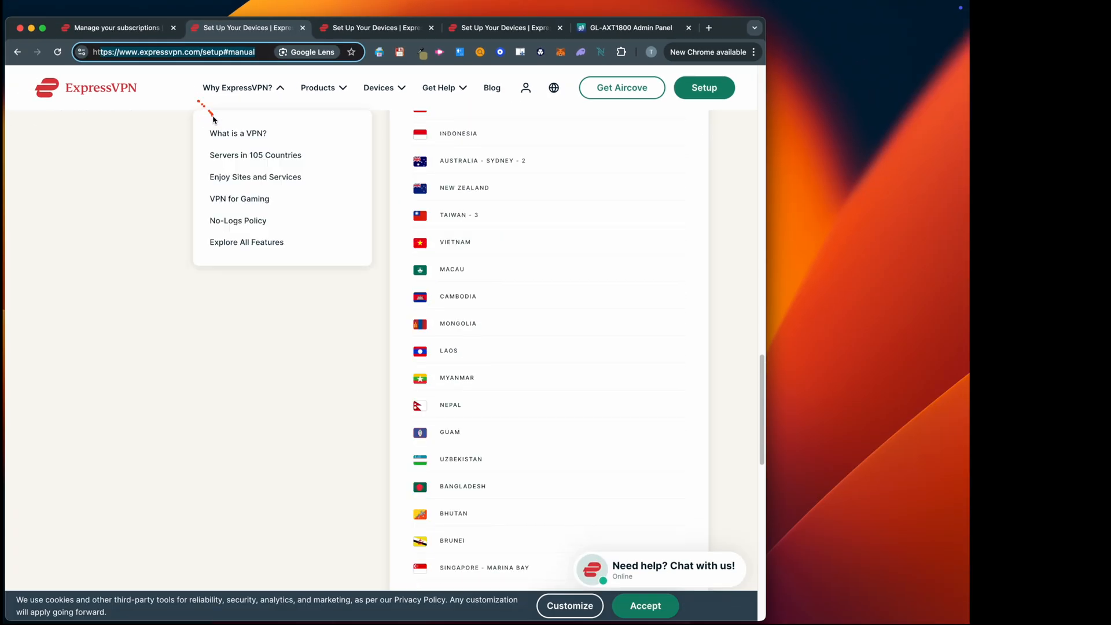
{"action": "scroll", "scroll_direction": "down", "scroll_amount": 3}
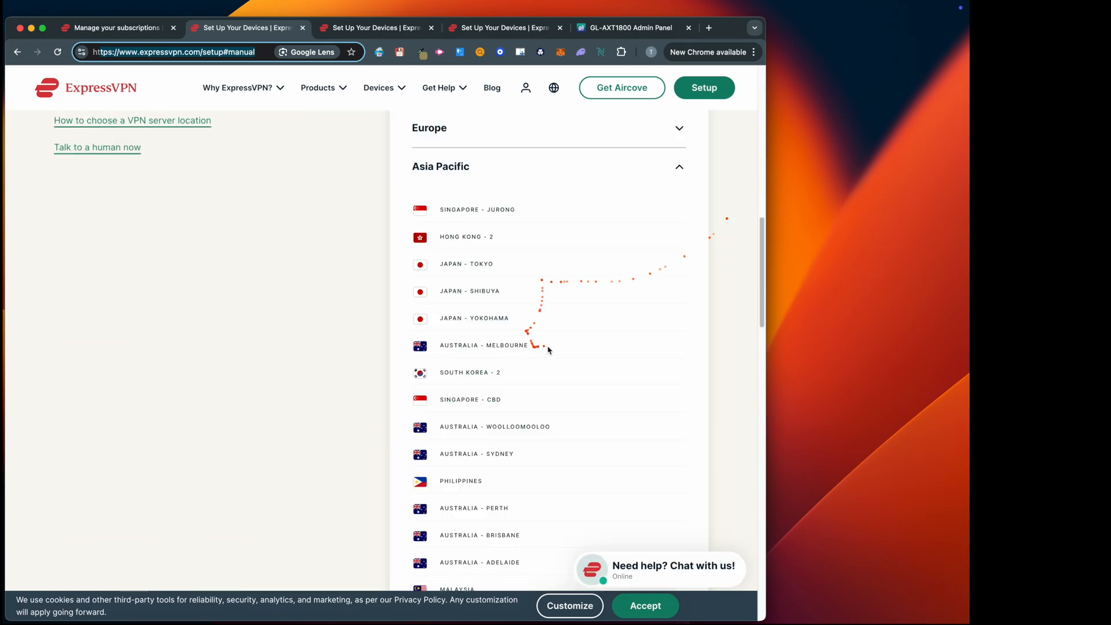
Bring up the link options menu for the Australia - Melbourne OpenVPN configuration.
{"action": "right_click", "coordinate": [483, 345]}
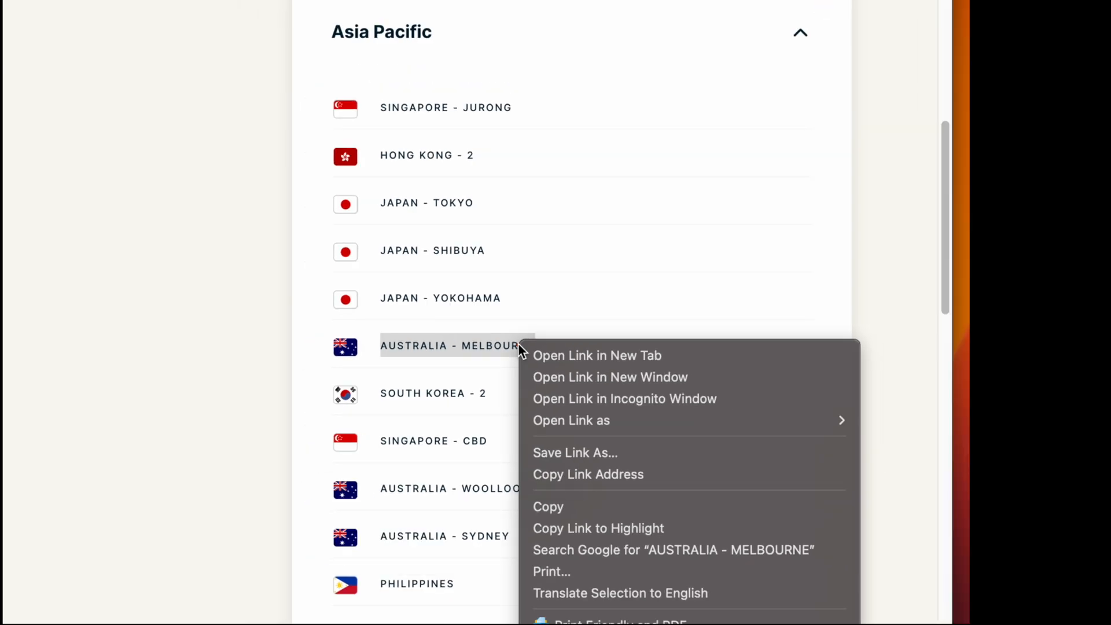
{"action": "mouse_move", "coordinate": [615, 461]}
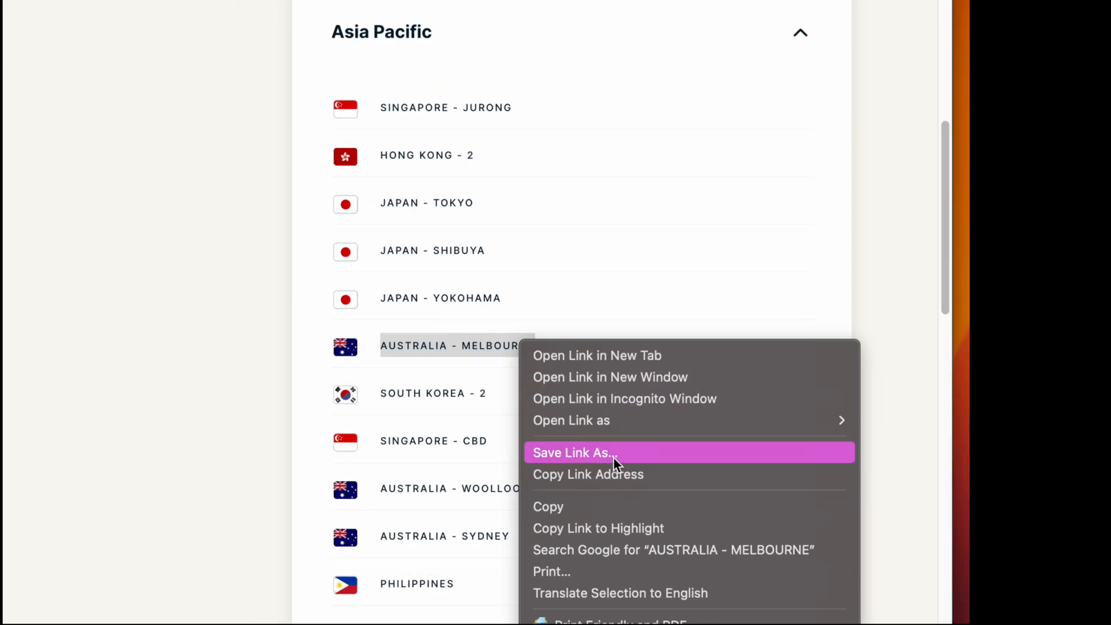
{"action": "mouse_move", "coordinate": [317, 364]}
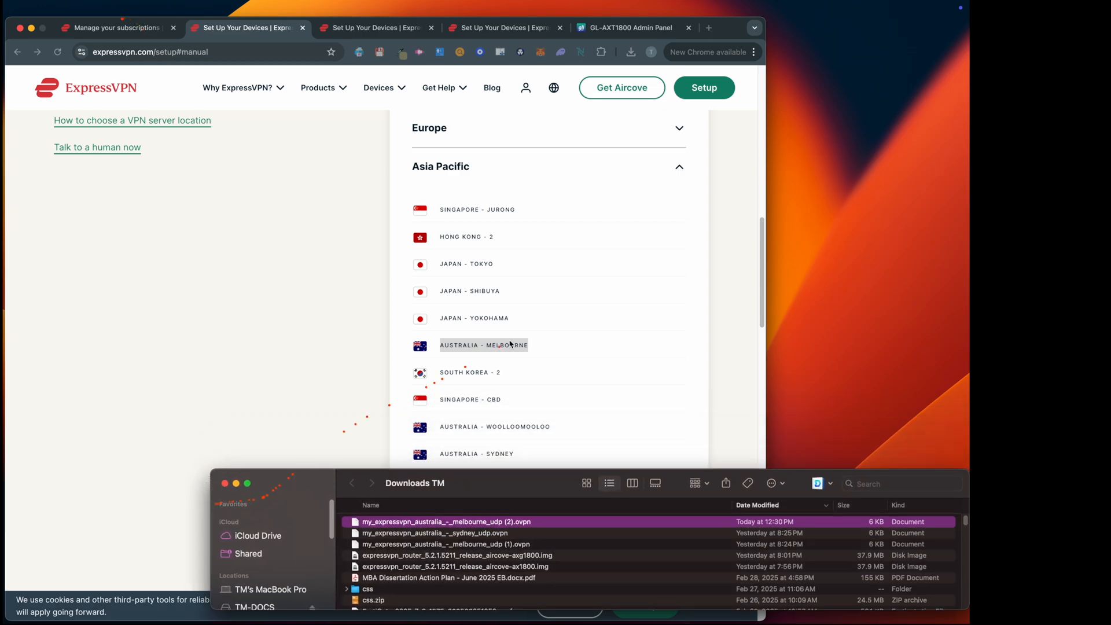
{"action": "mouse_move", "coordinate": [674, 247]}
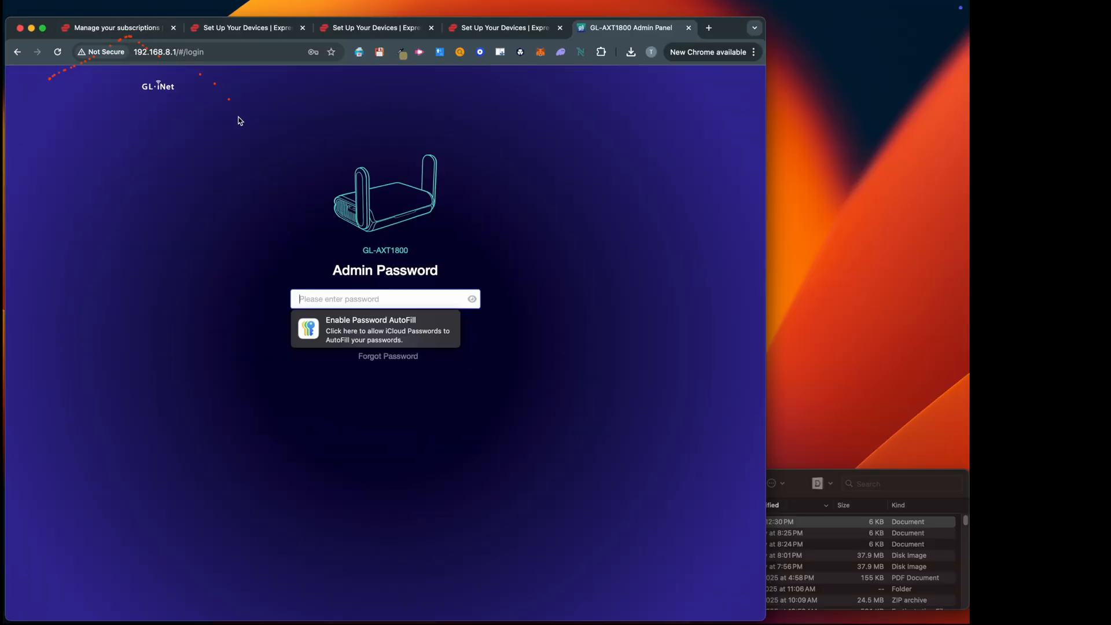
Log in to the GL-AXT1800 admin panel with the admin password and reach the VPN Dashboard.
{"action": "left_click", "coordinate": [384, 299]}
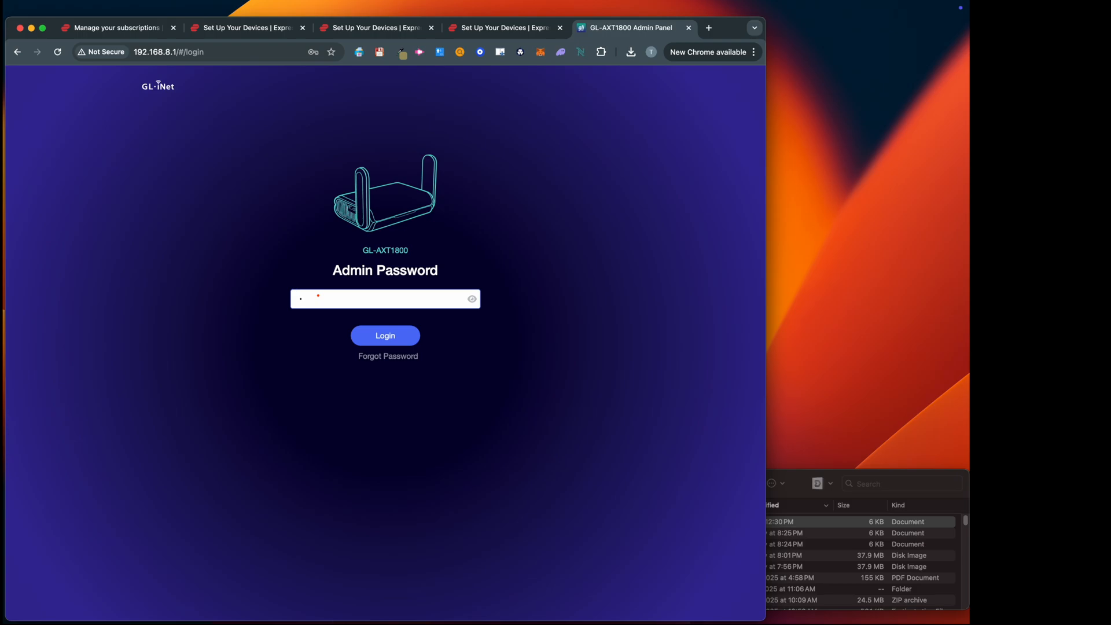
{"action": "type", "text": "password"}
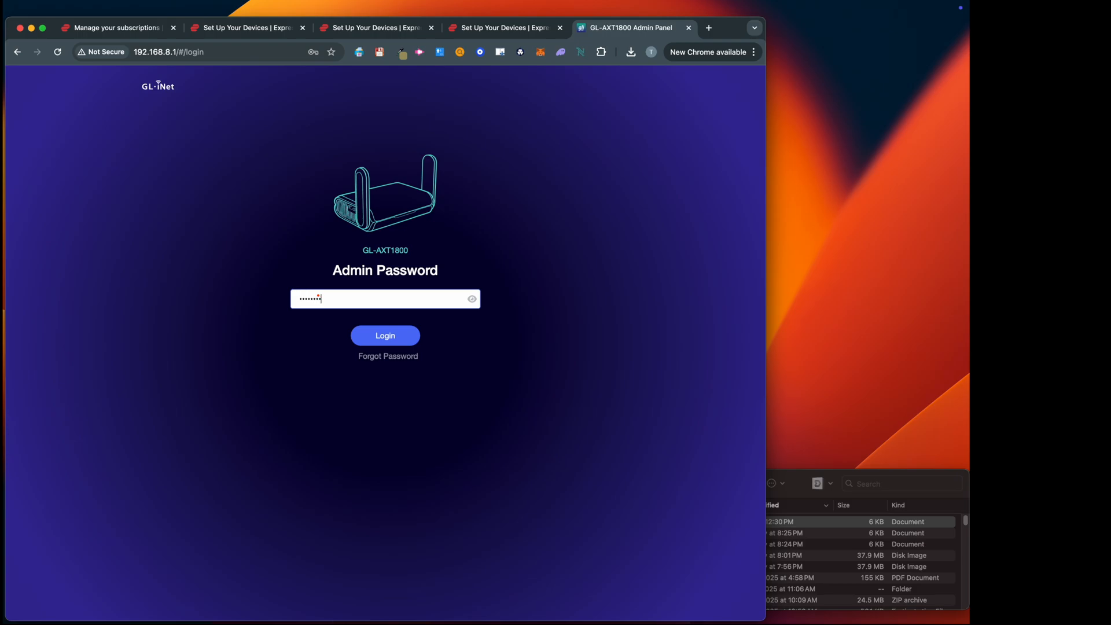
{"action": "left_click", "coordinate": [384, 336]}
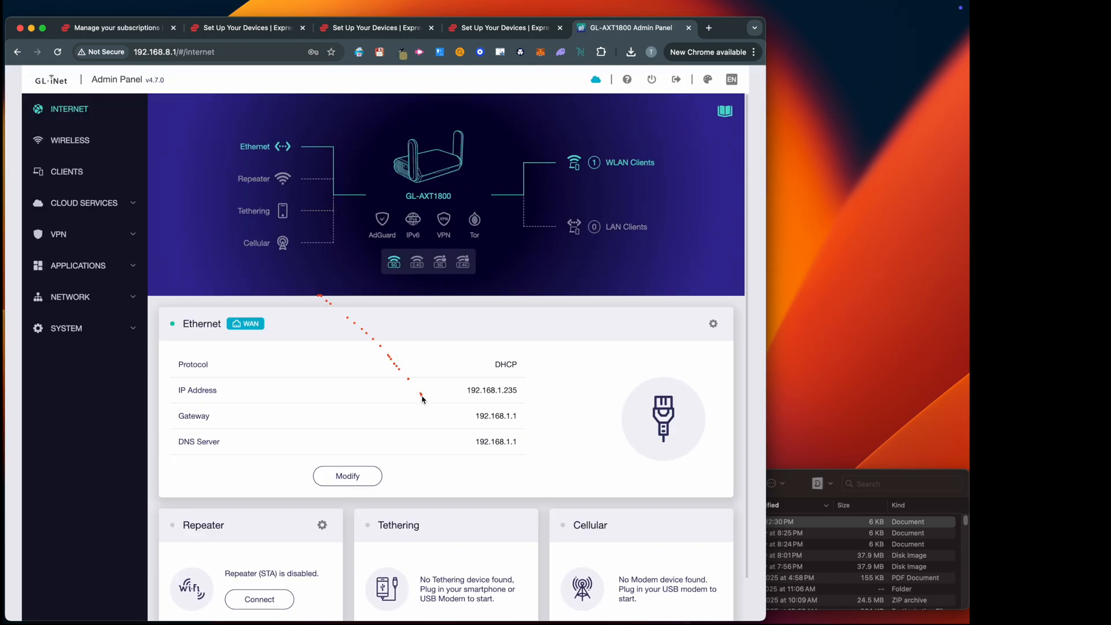
{"action": "scroll", "scroll_direction": "down", "scroll_amount": 3}
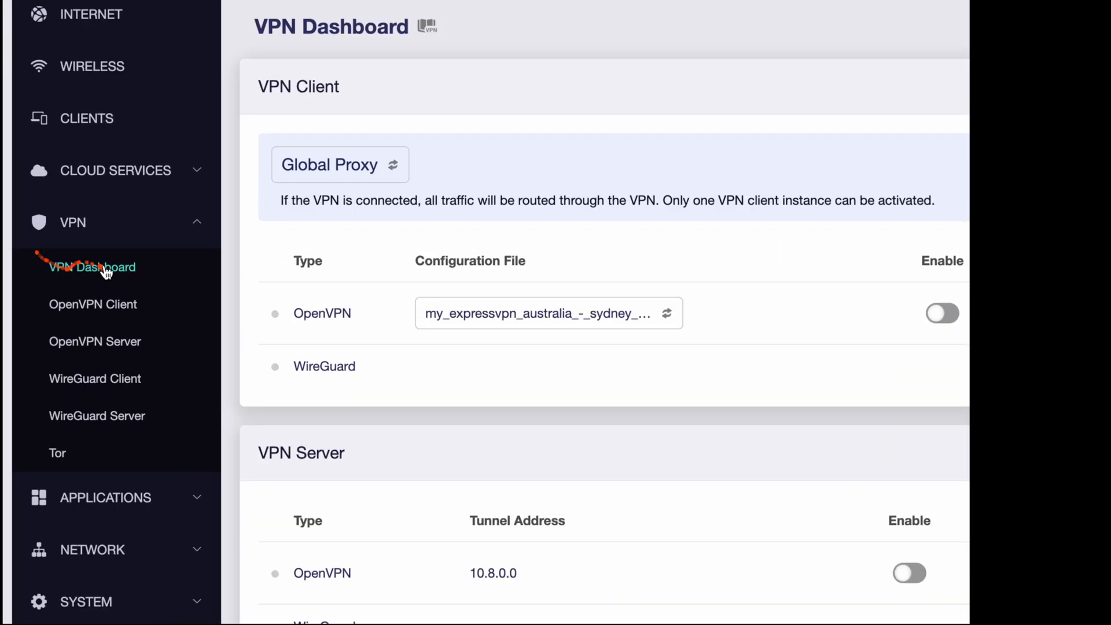
Delete the ExpressVPN-Test and New Provider groups from the OpenVPN Client page, confirming each Caution dialog.
{"action": "left_click", "coordinate": [93, 305]}
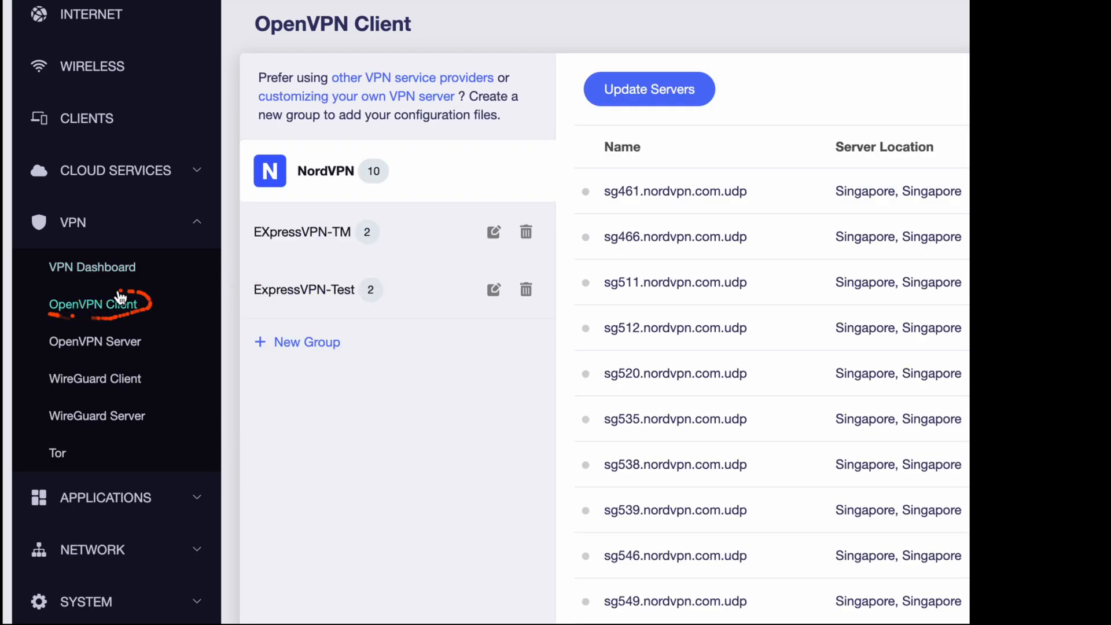
{"action": "mouse_move", "coordinate": [154, 321]}
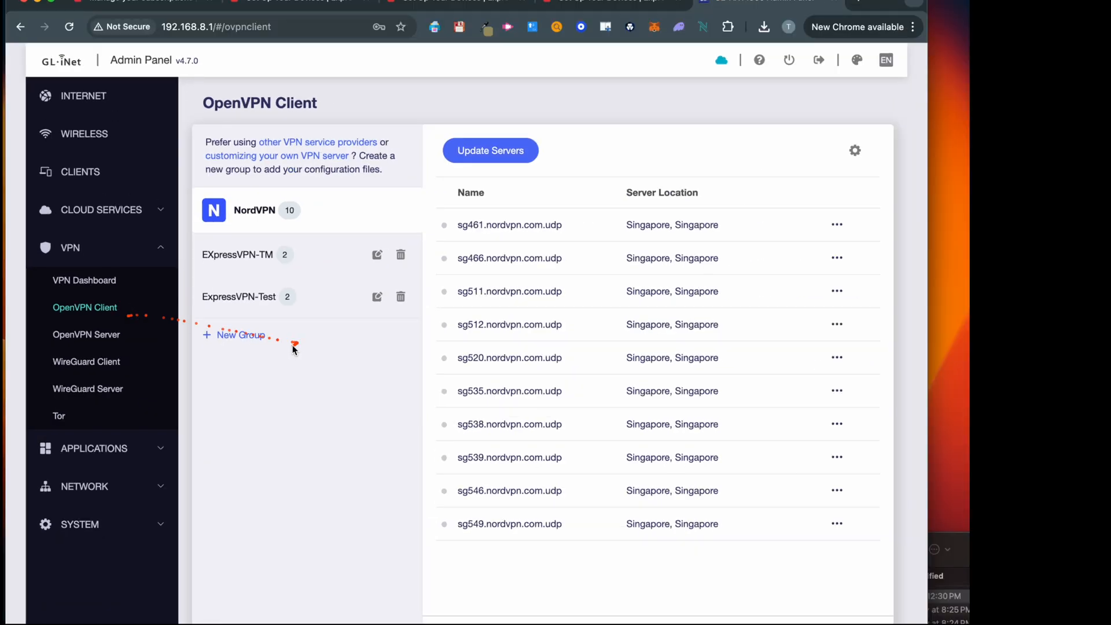
{"action": "left_click", "coordinate": [241, 334]}
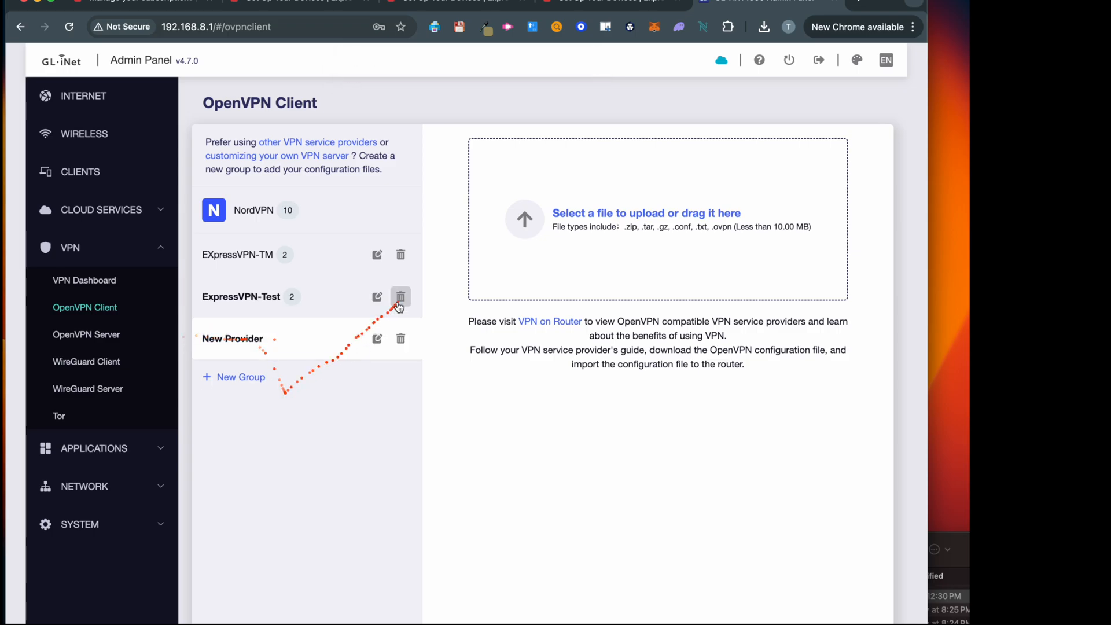
{"action": "left_click", "coordinate": [514, 402]}
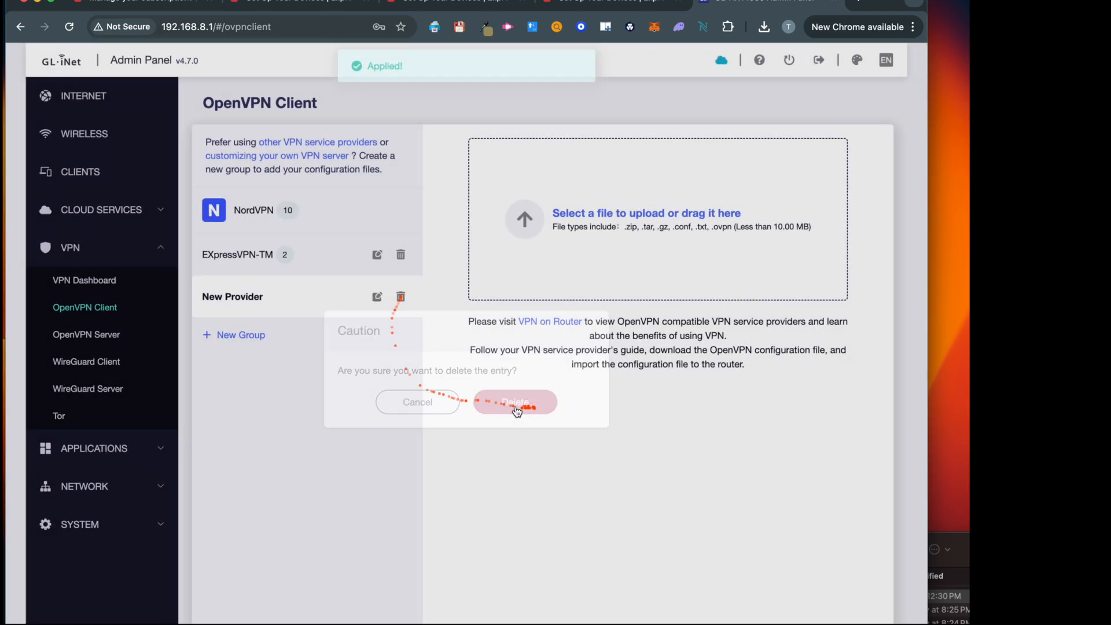
{"action": "left_click", "coordinate": [515, 402]}
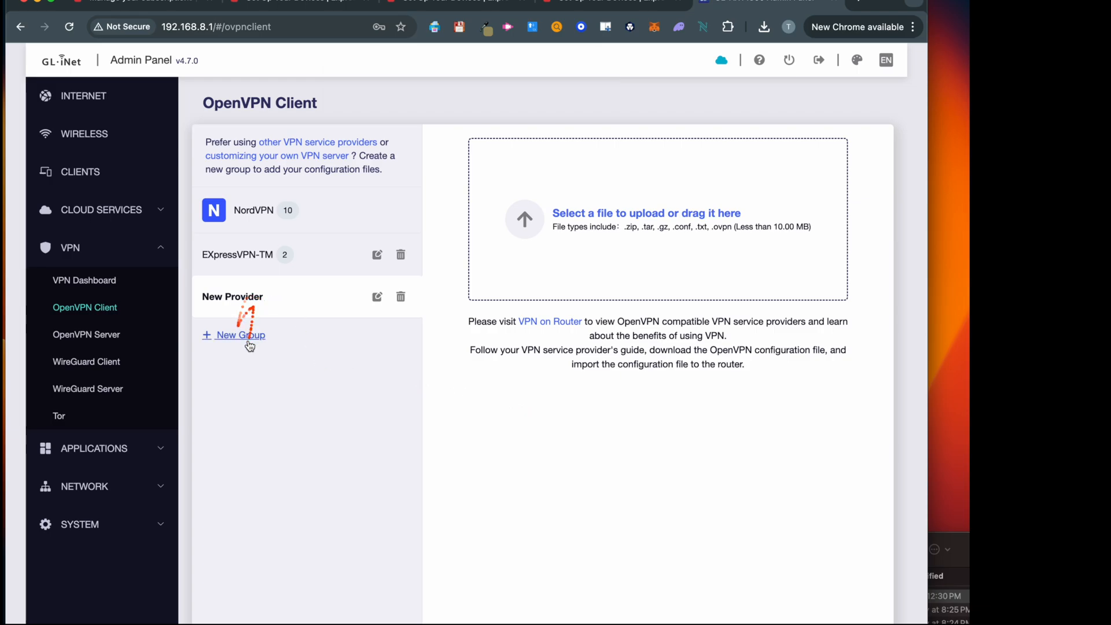
{"action": "left_click", "coordinate": [401, 296]}
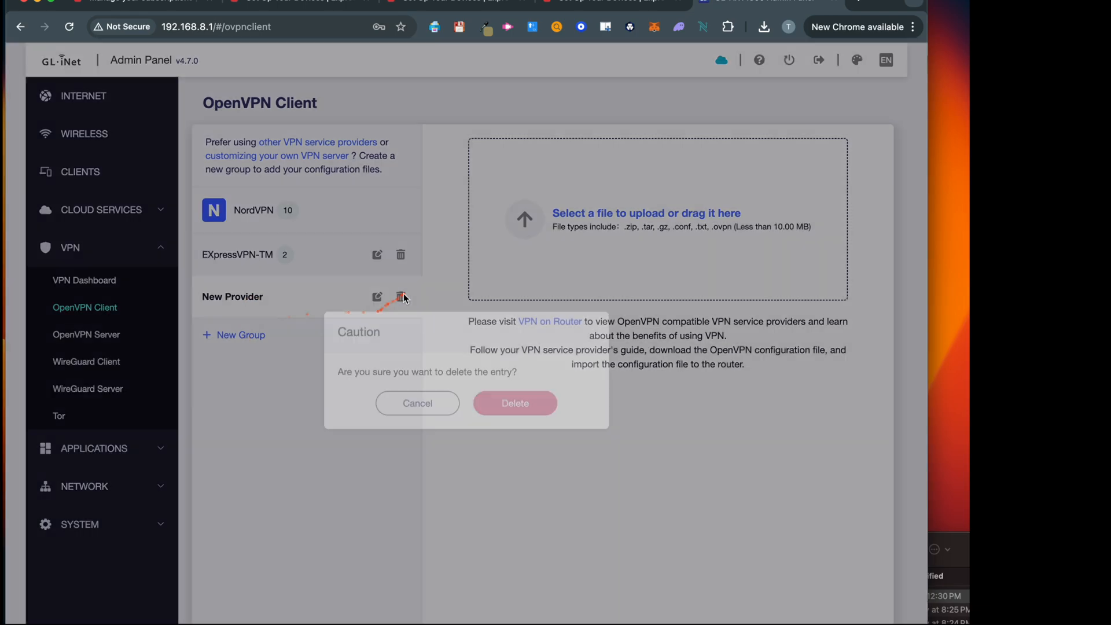
{"action": "left_click", "coordinate": [514, 403]}
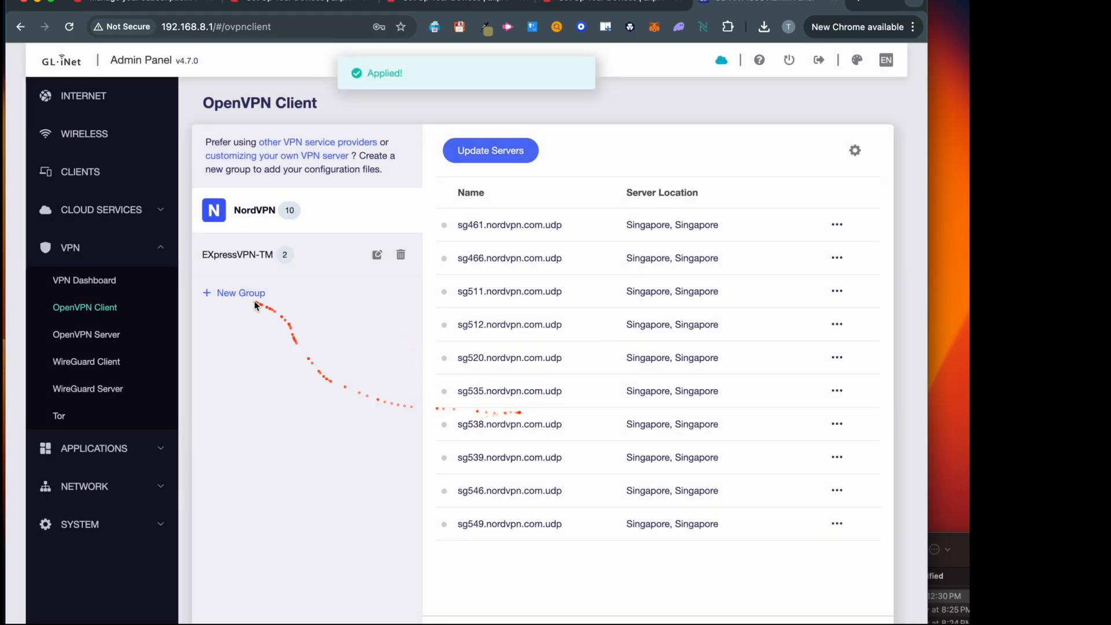
Add a new OpenVPN client group named TEST-VPN and save it, returning to the ExpressVPN tab.
{"action": "left_click", "coordinate": [241, 293]}
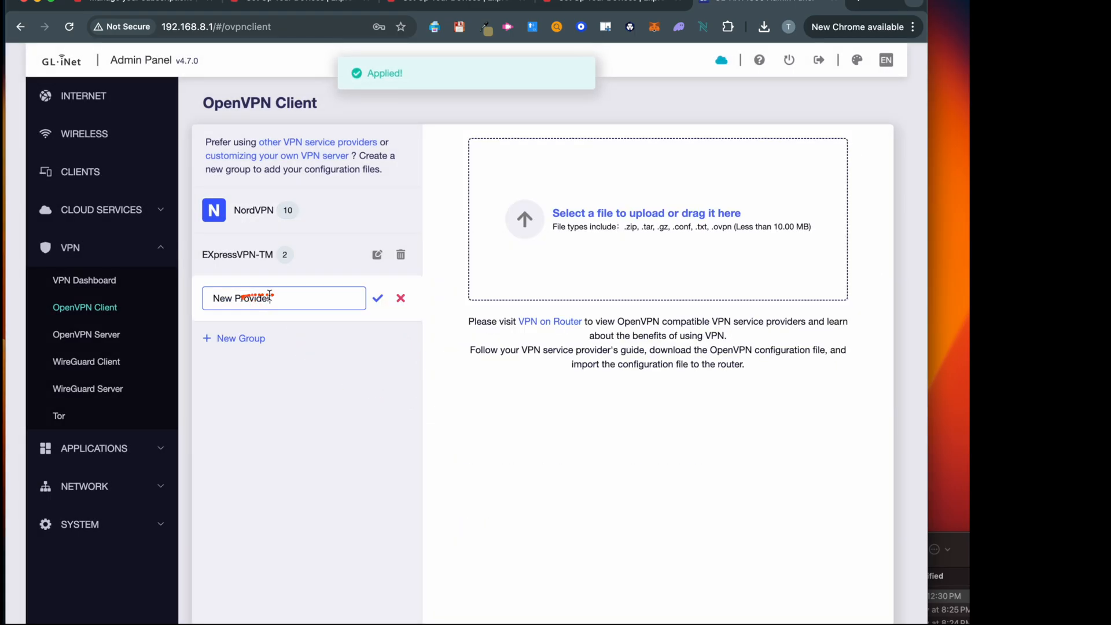
{"action": "type", "text": "TEST-OP"}
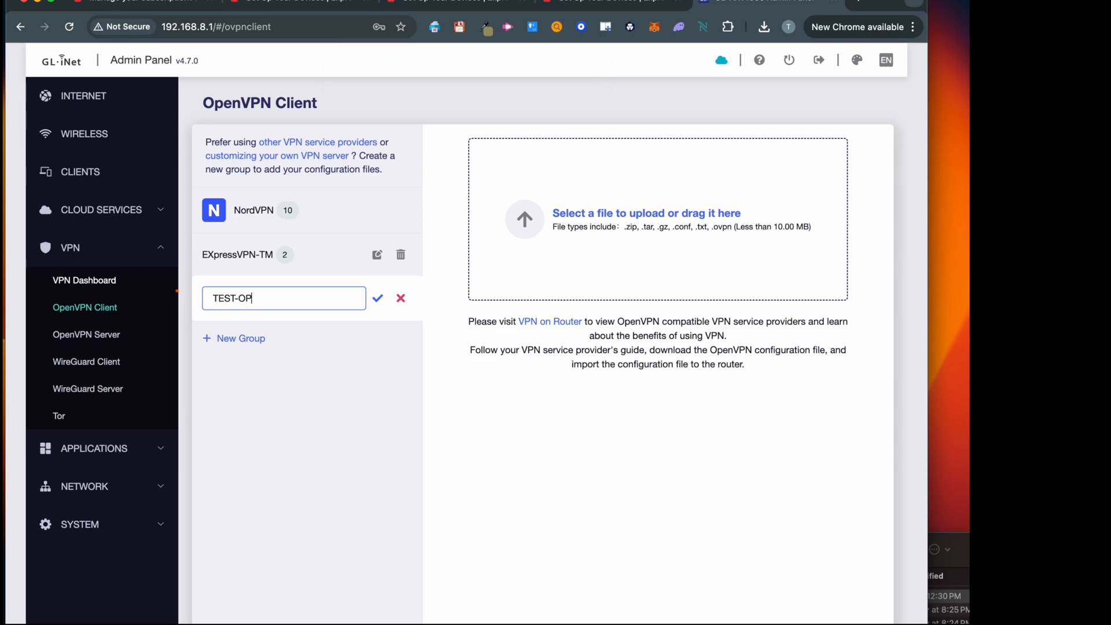
{"action": "key", "text": "Backspace"}
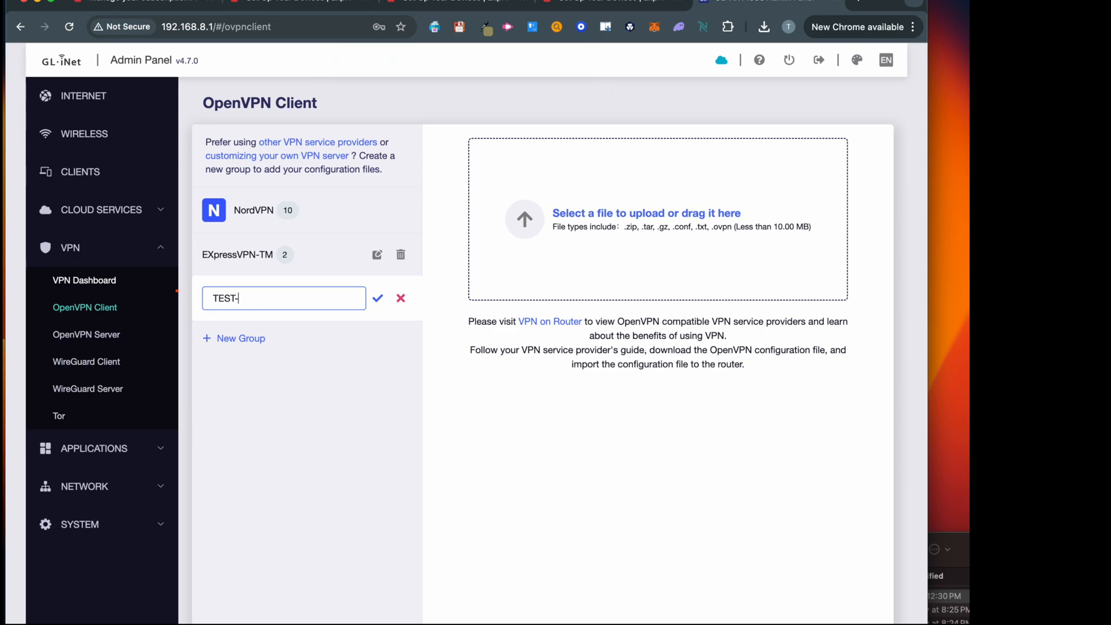
{"action": "type", "text": "VPN"}
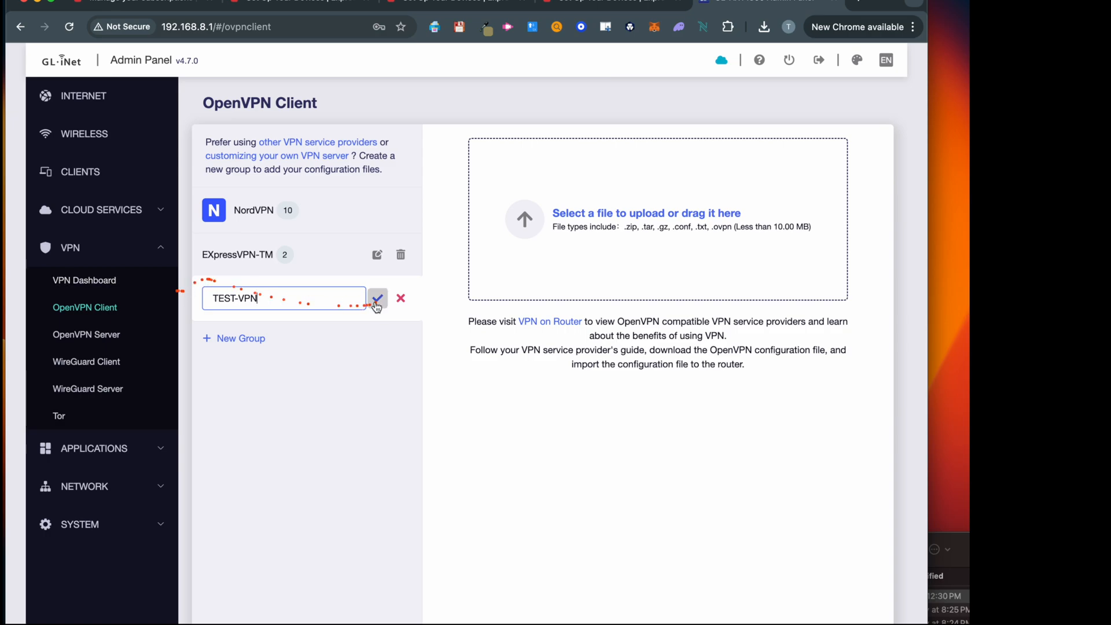
{"action": "left_click", "coordinate": [377, 298]}
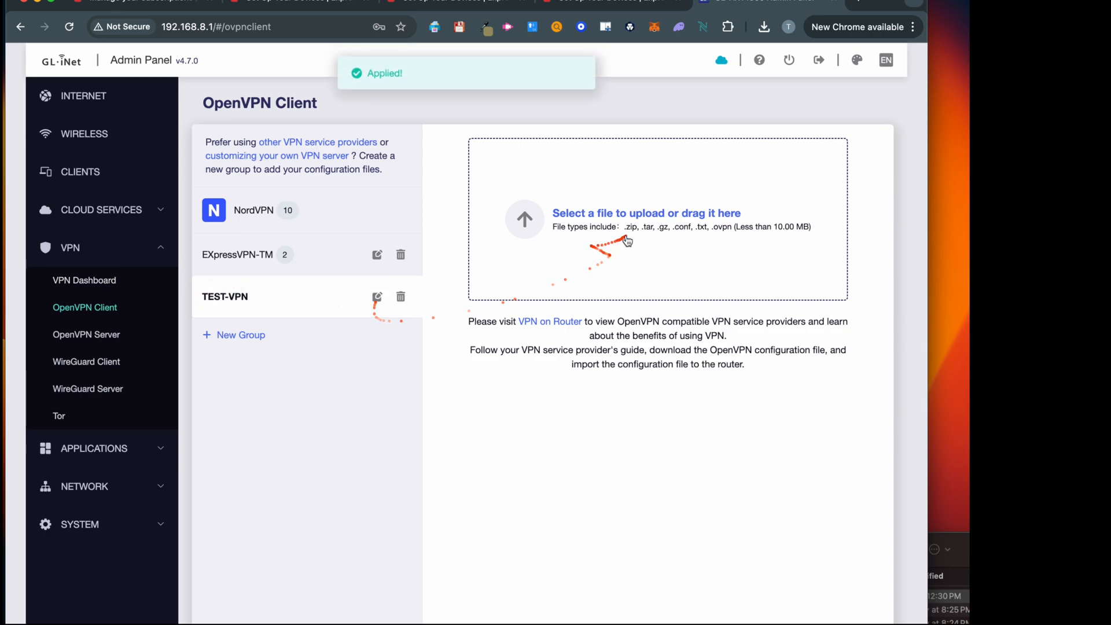
{"action": "mouse_move", "coordinate": [808, 239]}
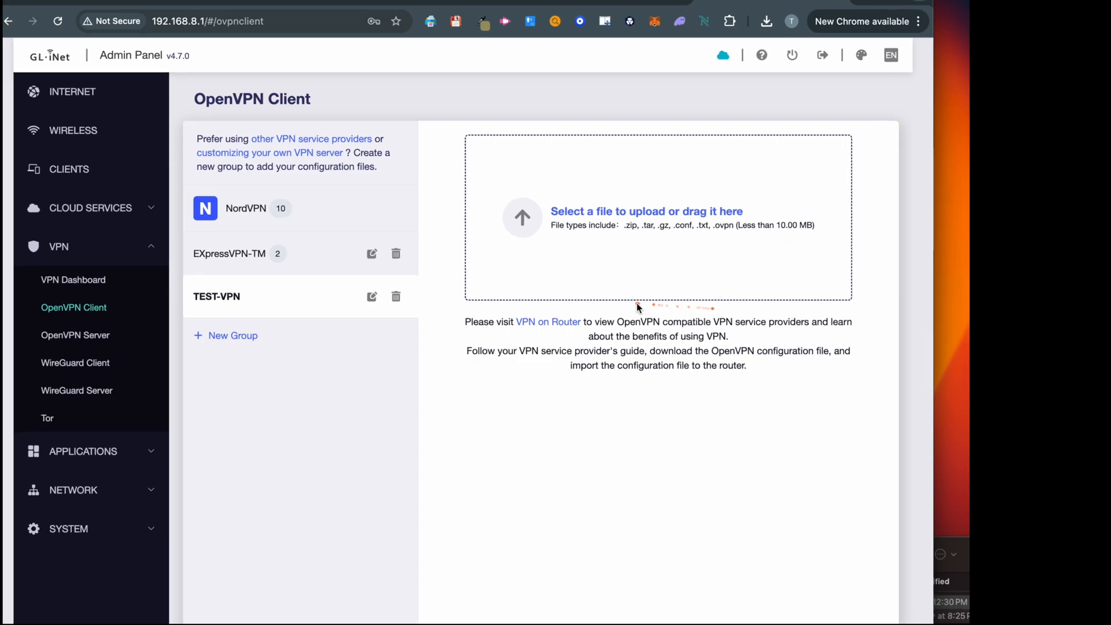
{"action": "left_click", "coordinate": [505, 27]}
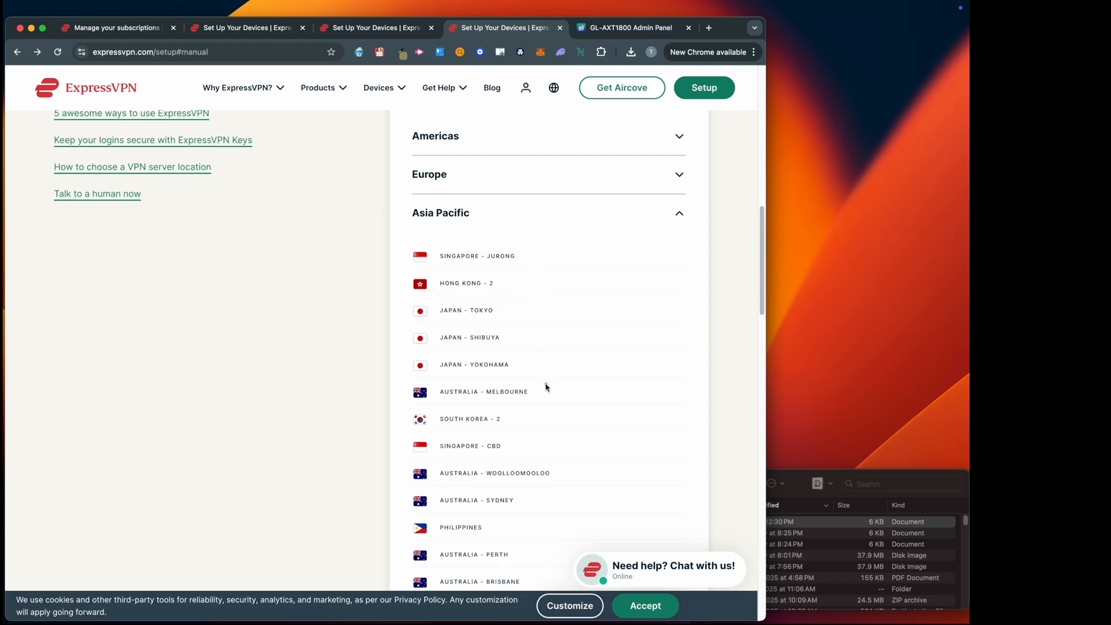
{"action": "mouse_move", "coordinate": [800, 520]}
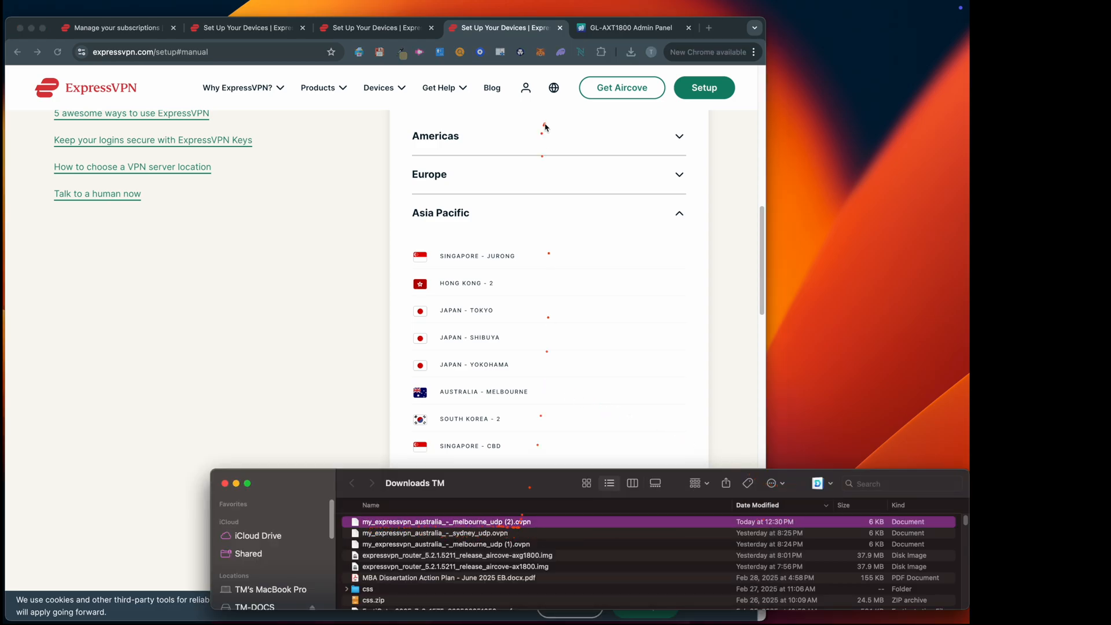
Switch back to the GL-AXT1800 Admin Panel tab showing the empty TEST-VPN group.
{"action": "left_click", "coordinate": [626, 28]}
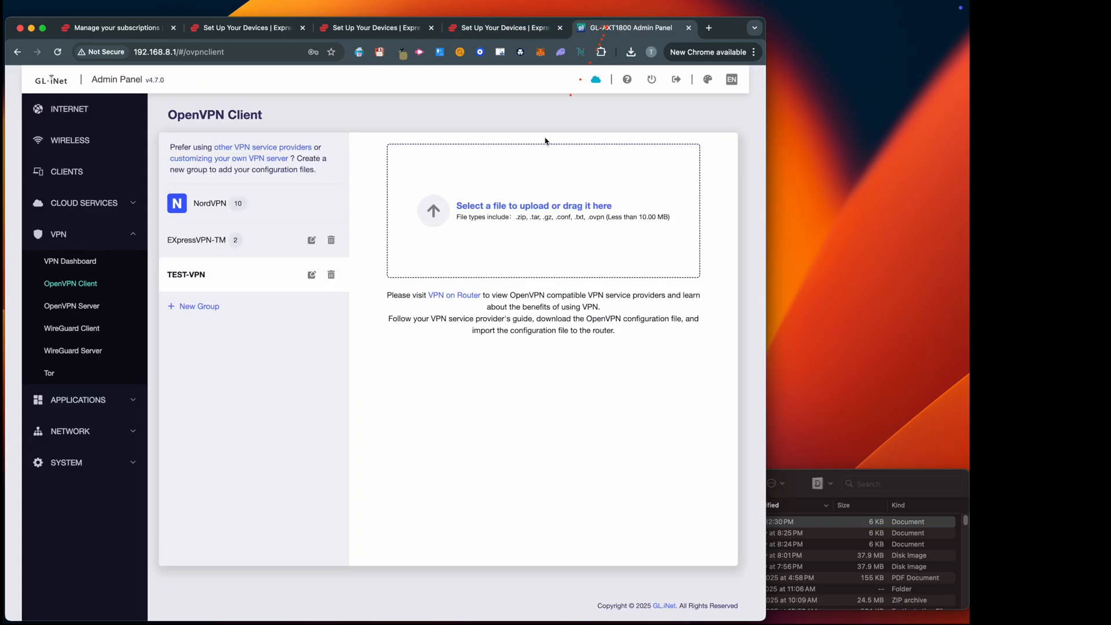
{"action": "mouse_move", "coordinate": [785, 531]}
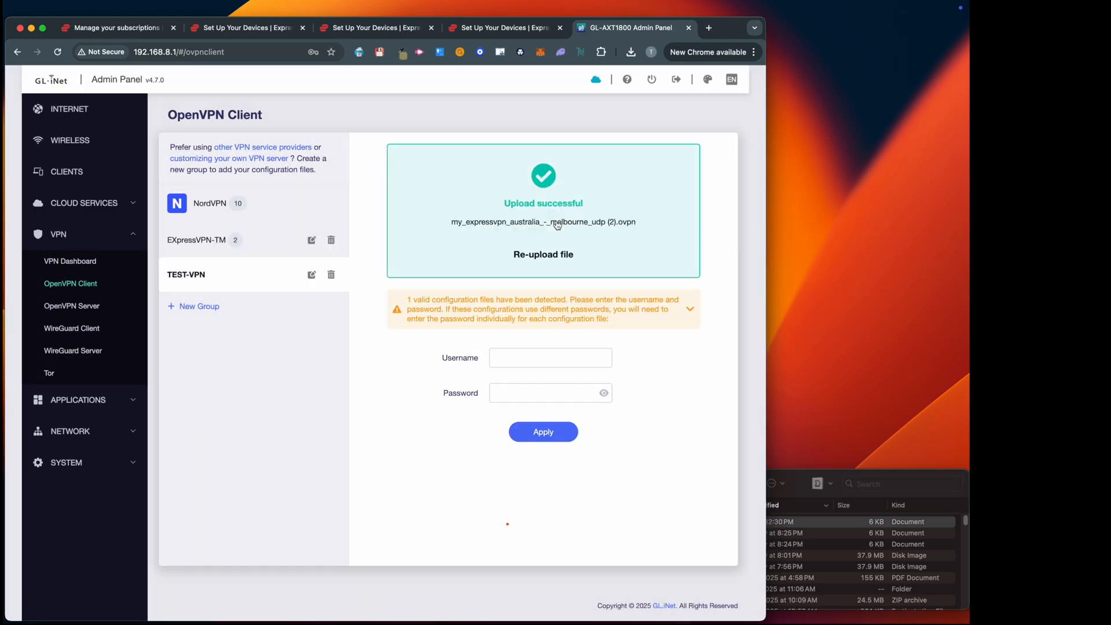
Fill the Melbourne config's username and password fields with credentials copied from ExpressVPN's setup page.
{"action": "left_click", "coordinate": [549, 358]}
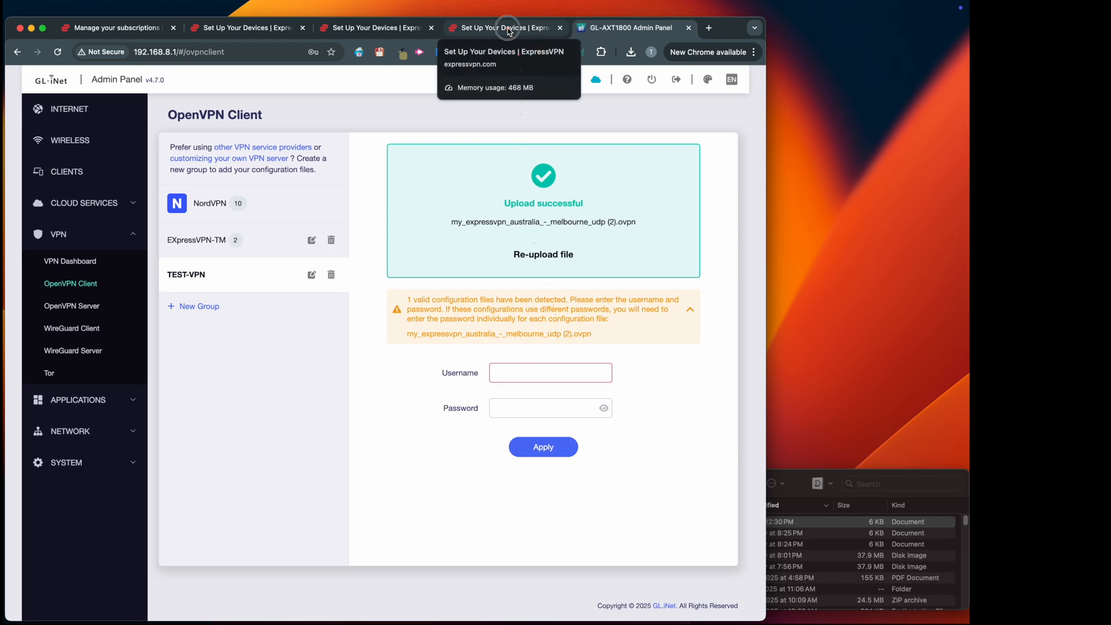
{"action": "left_click", "coordinate": [505, 27]}
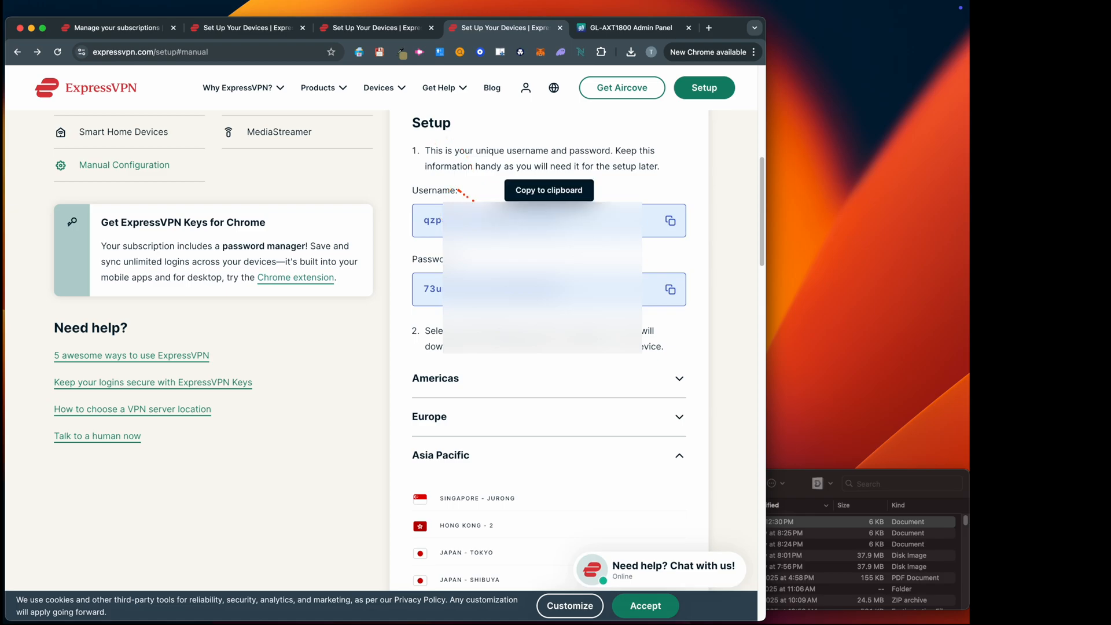
{"action": "left_click", "coordinate": [670, 220]}
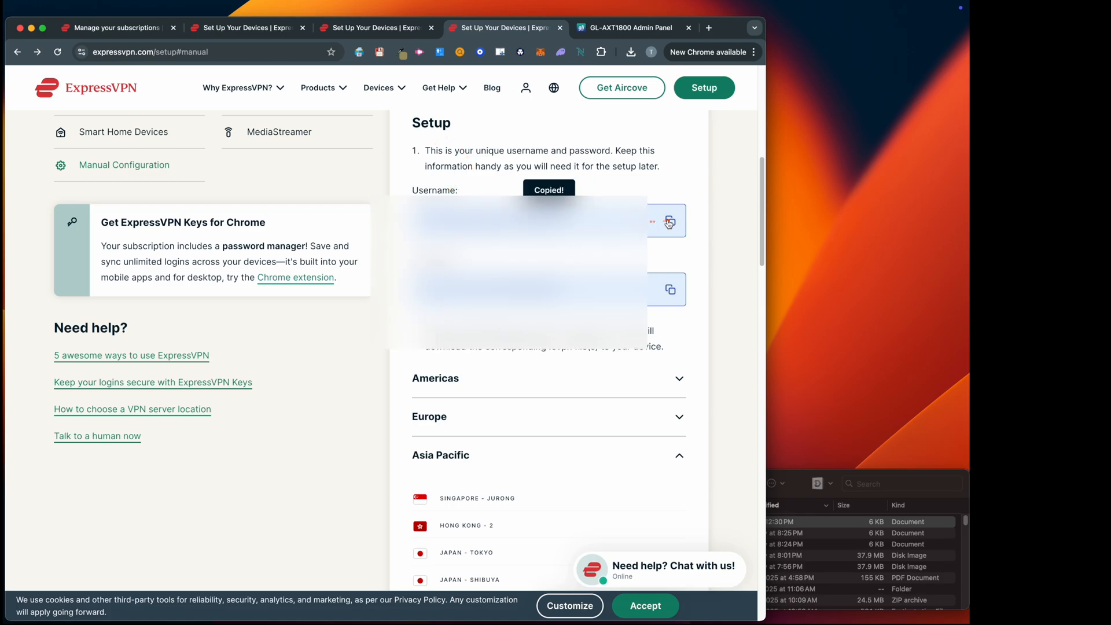
{"action": "left_click", "coordinate": [630, 28]}
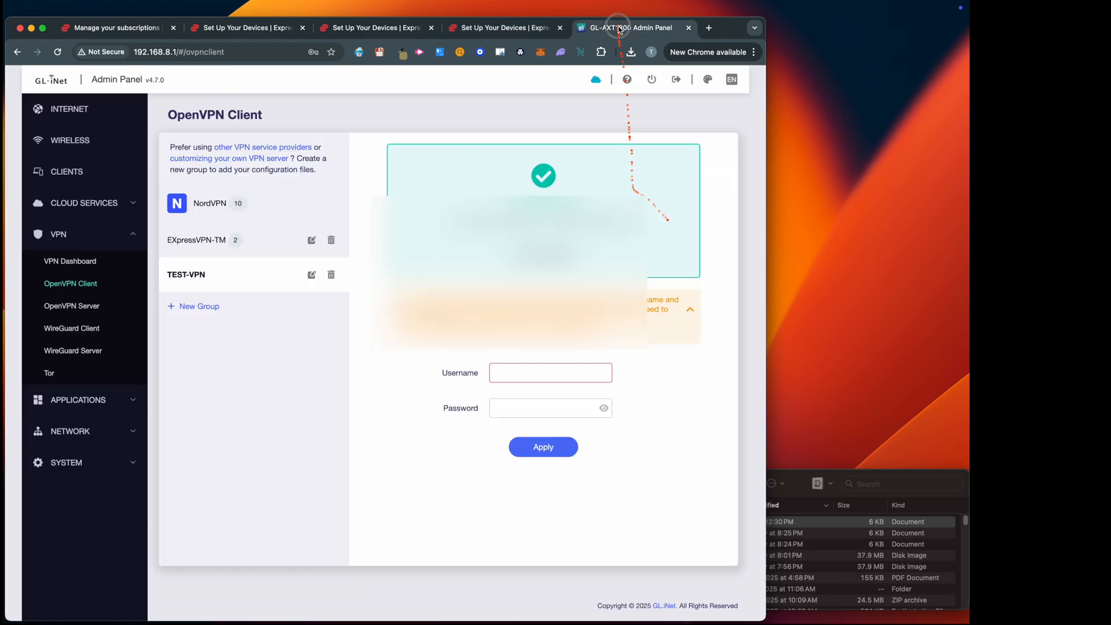
{"action": "left_click", "coordinate": [551, 373]}
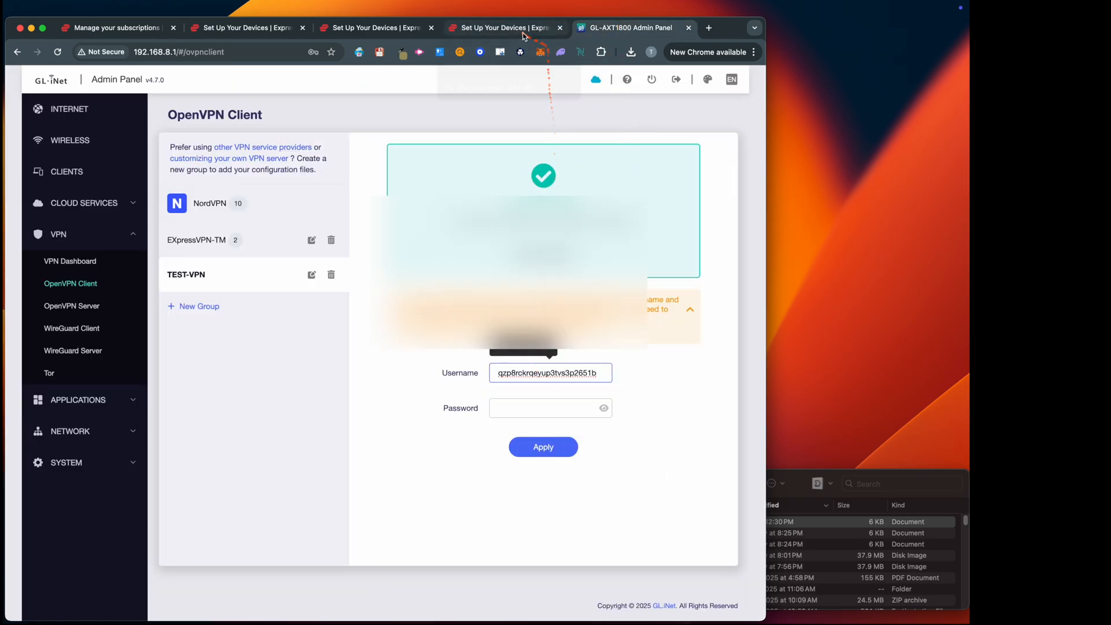
{"action": "left_click", "coordinate": [505, 28]}
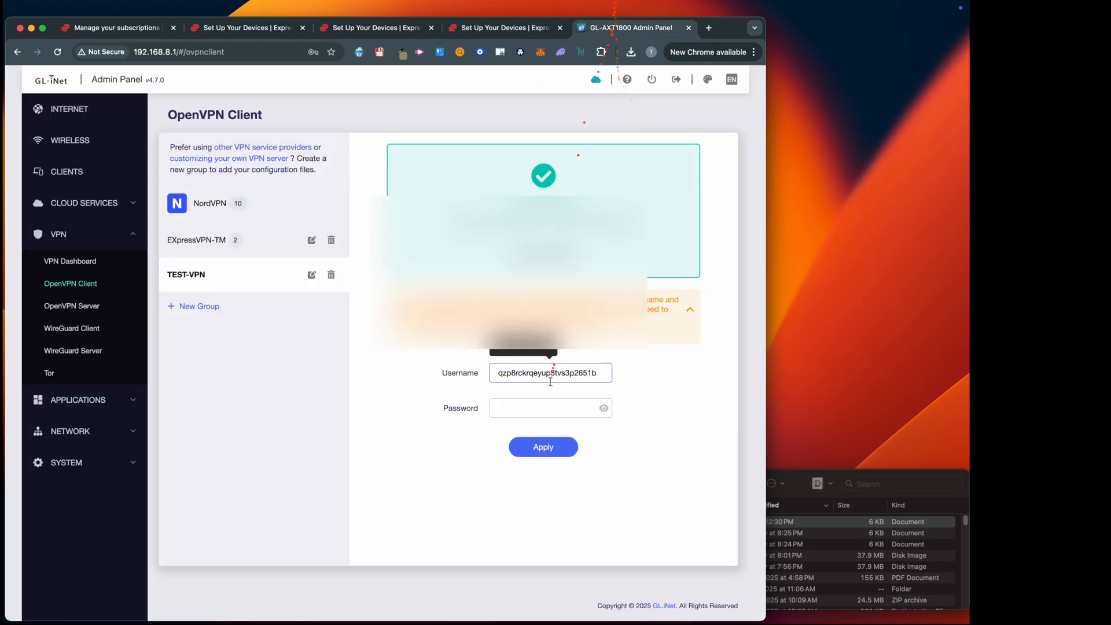
{"action": "left_click", "coordinate": [543, 447]}
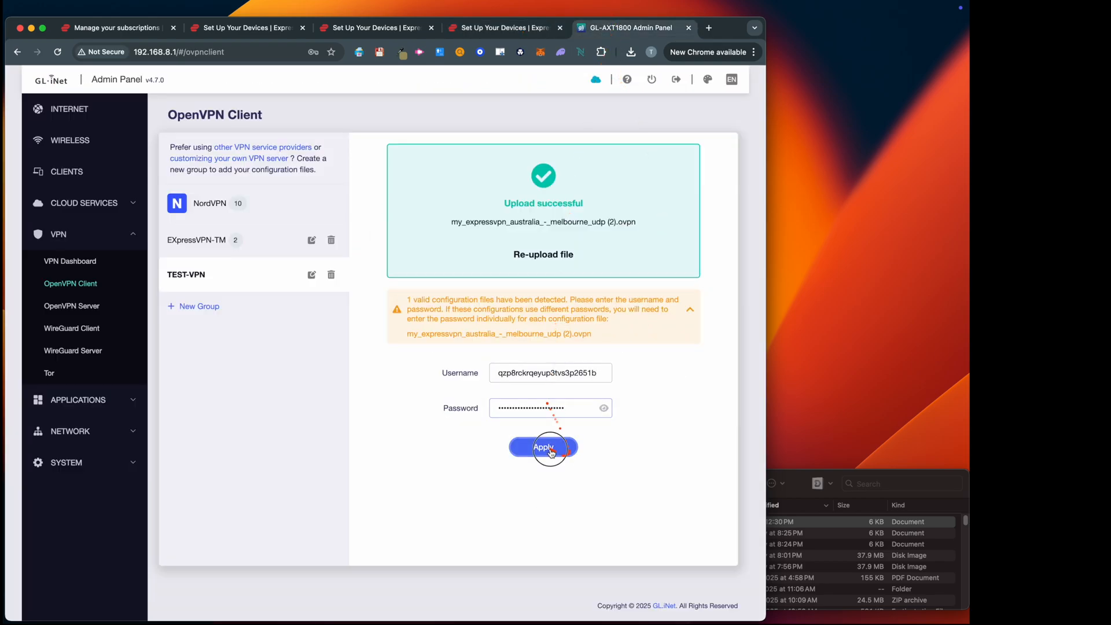
Apply the Melbourne config, upload sydney_udp.ovpn into TEST-VPN, and return to ExpressVPN's server list.
{"action": "left_click", "coordinate": [543, 446]}
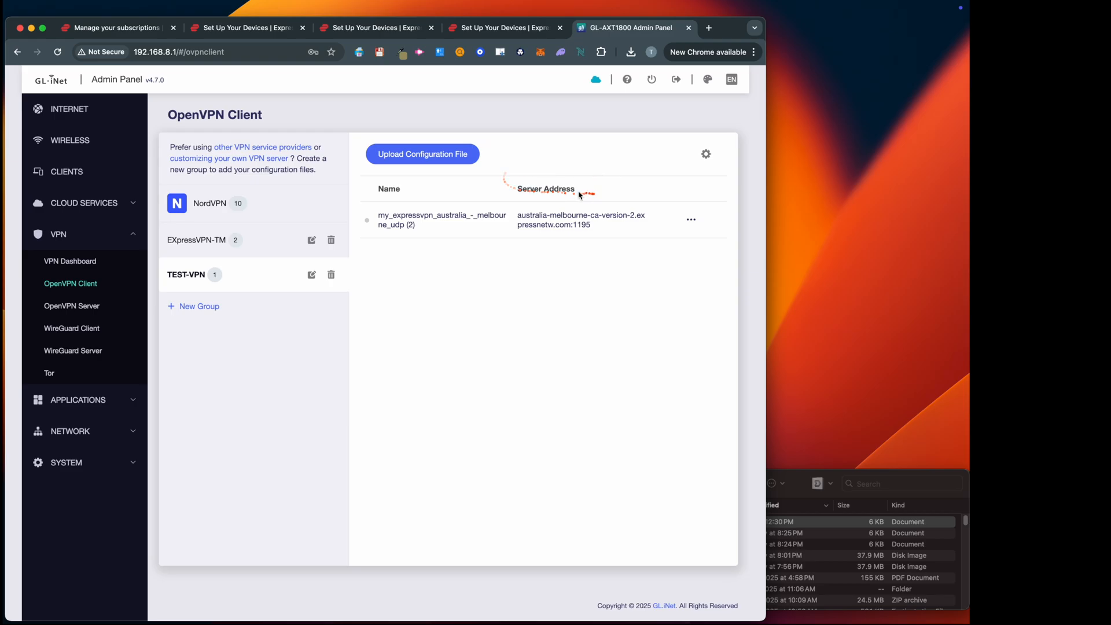
{"action": "left_click", "coordinate": [421, 154]}
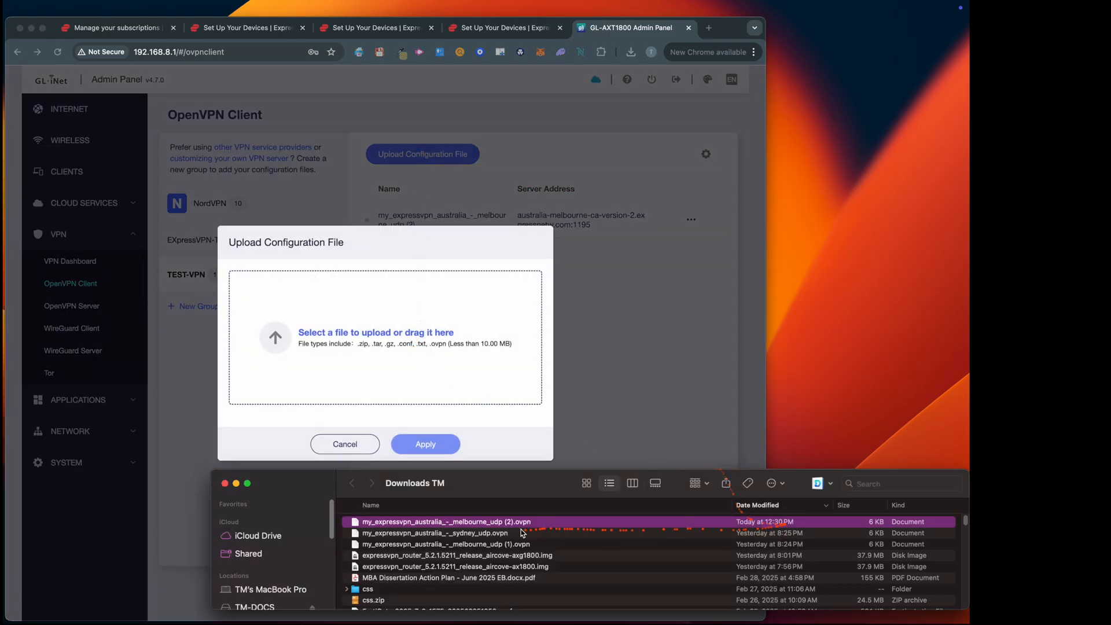
{"action": "left_click_drag", "start_coordinate": [447, 532], "coordinate": [411, 352]}
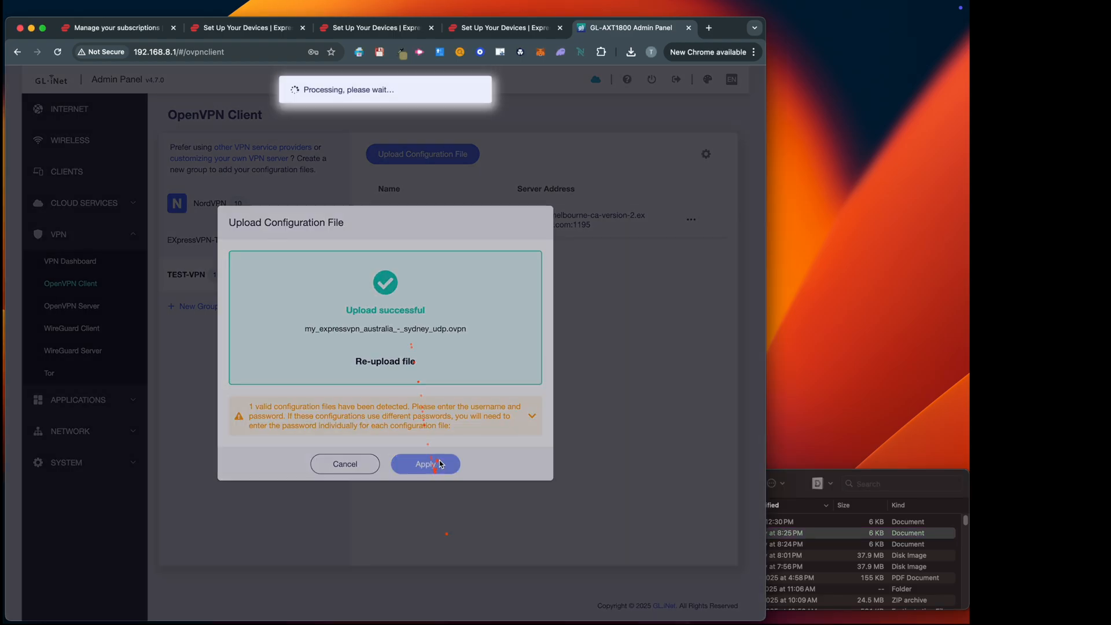
{"action": "left_click", "coordinate": [425, 464]}
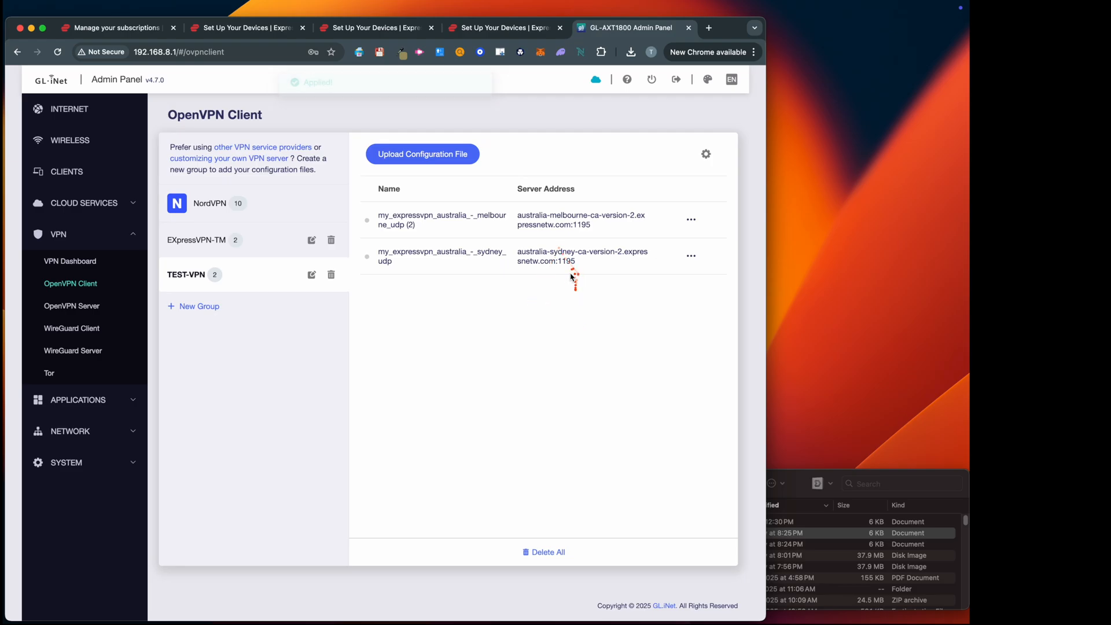
{"action": "left_click", "coordinate": [497, 27]}
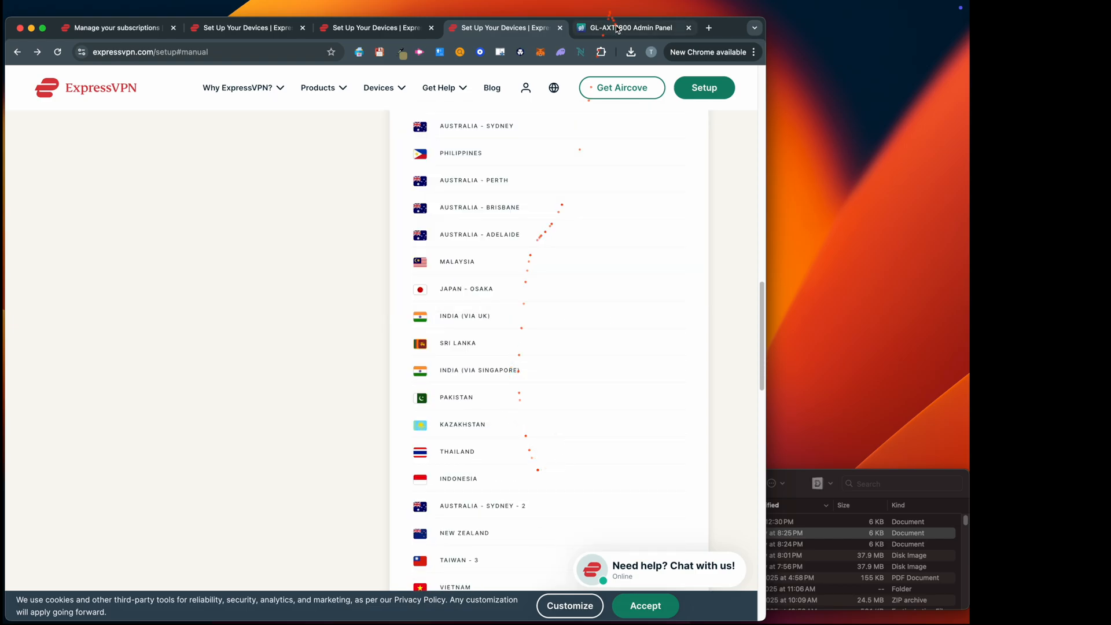
Apply the my_expressvpn_australia_-_sydney_udp config from the TEST-VPN group to the OpenVPN client.
{"action": "left_click", "coordinate": [631, 28]}
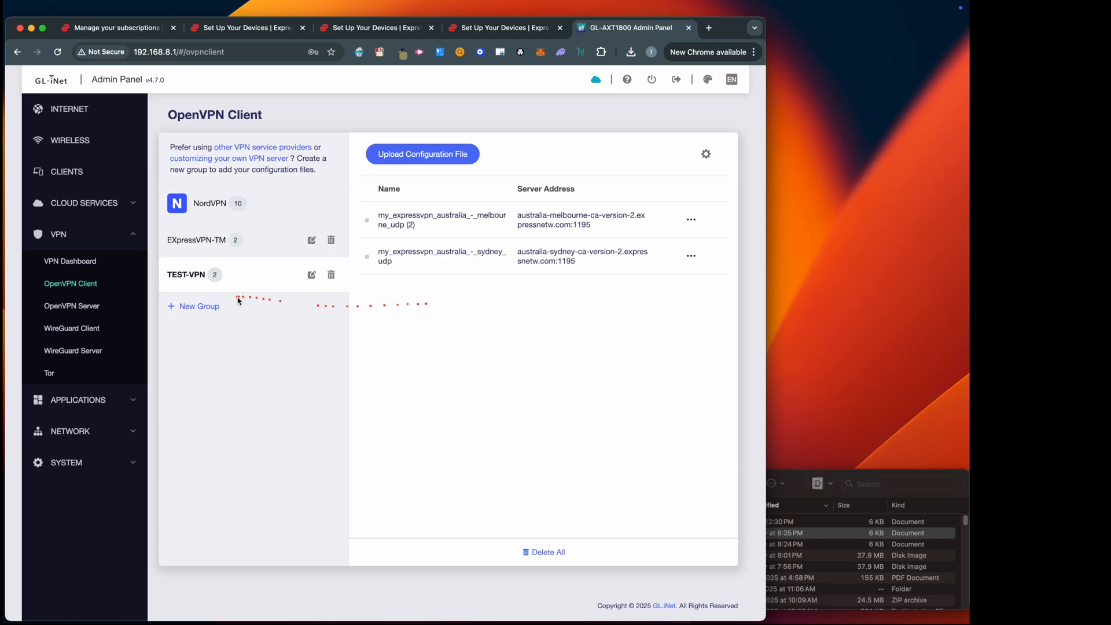
{"action": "left_click", "coordinate": [71, 261]}
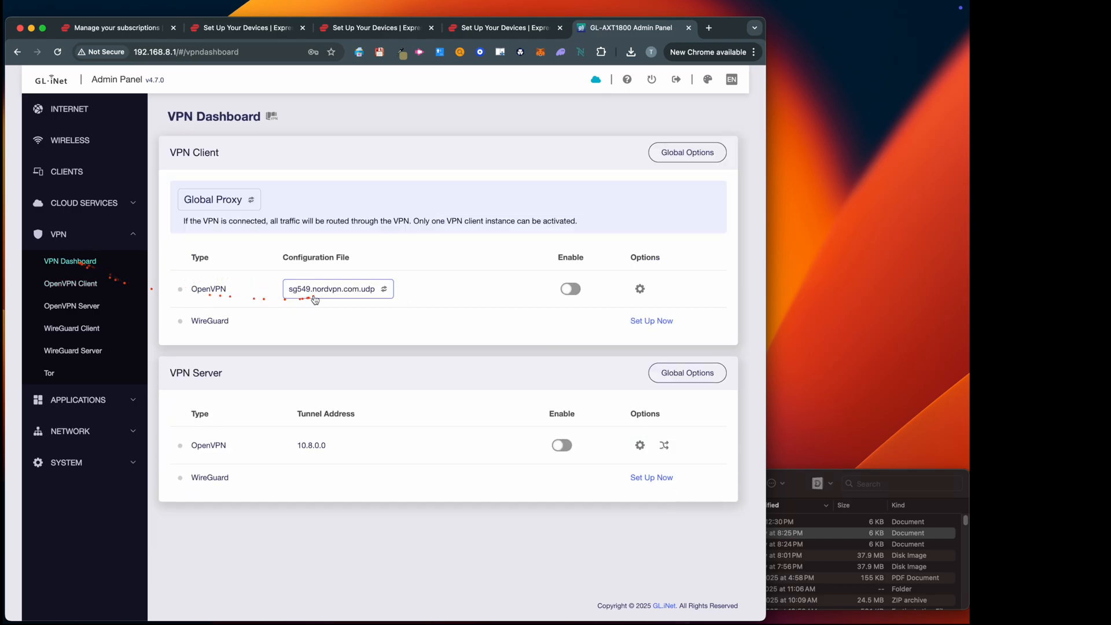
{"action": "left_click", "coordinate": [338, 289]}
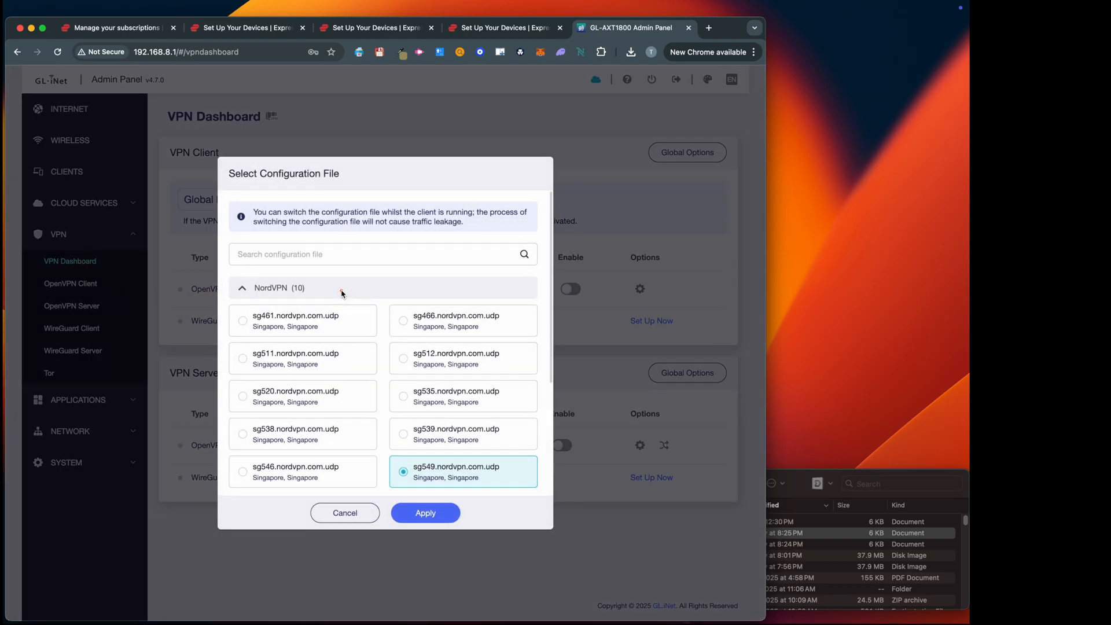
{"action": "left_click", "coordinate": [425, 512]}
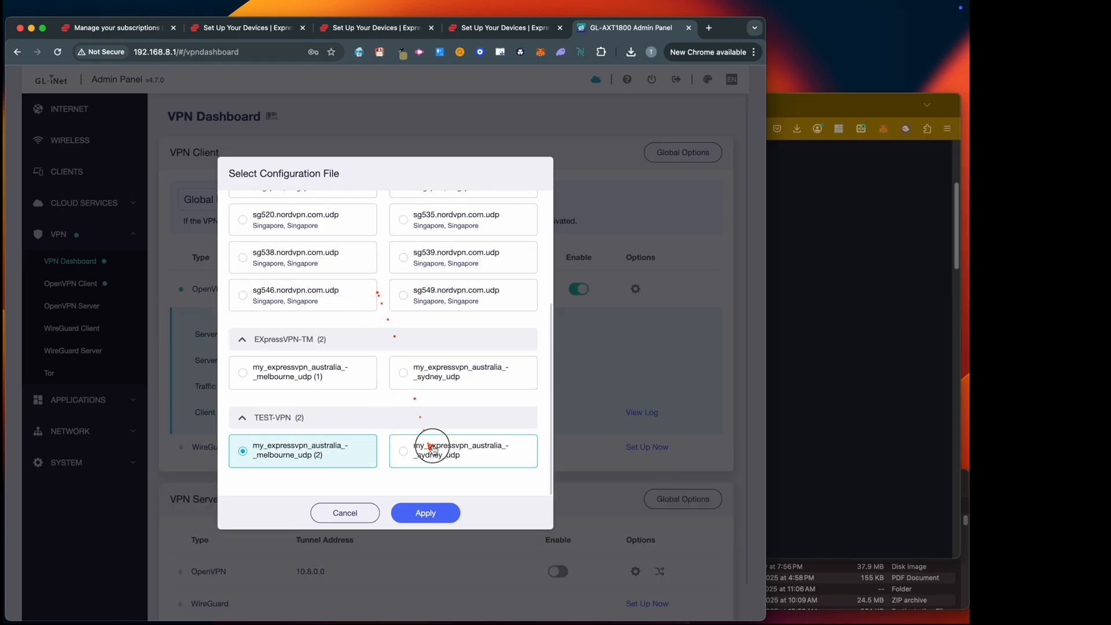
{"action": "left_click", "coordinate": [425, 513]}
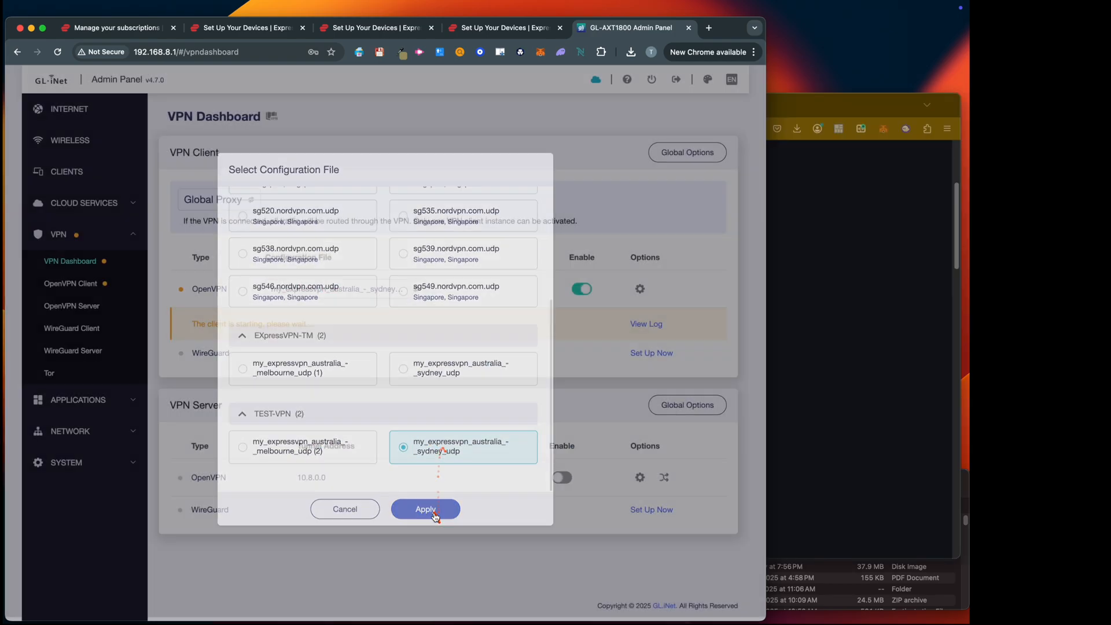
{"action": "left_click", "coordinate": [425, 509]}
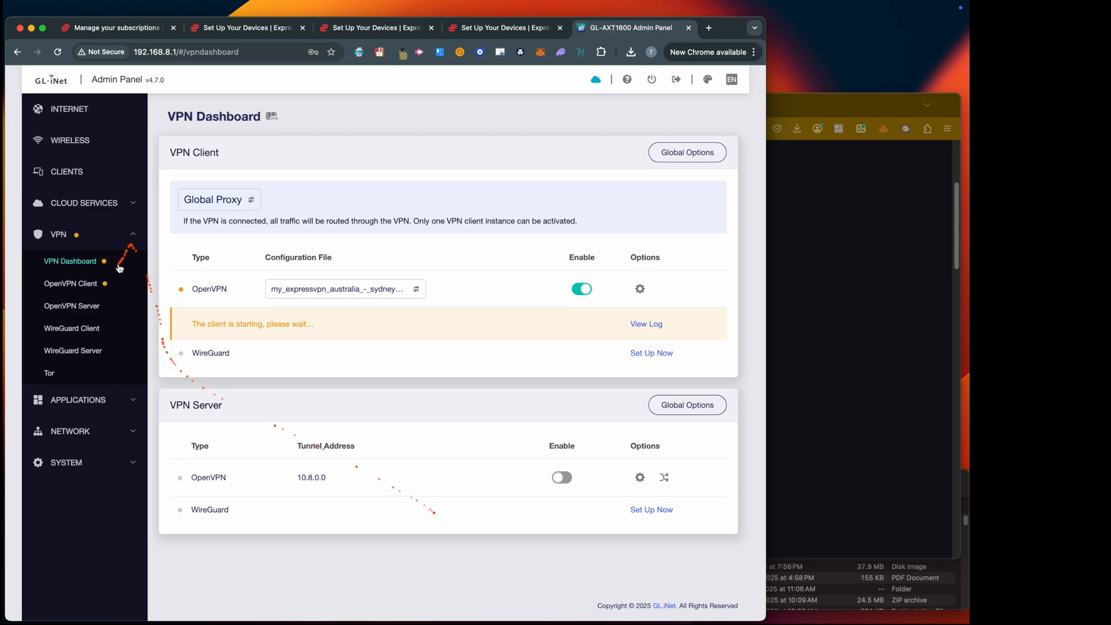
{"action": "mouse_move", "coordinate": [112, 267]}
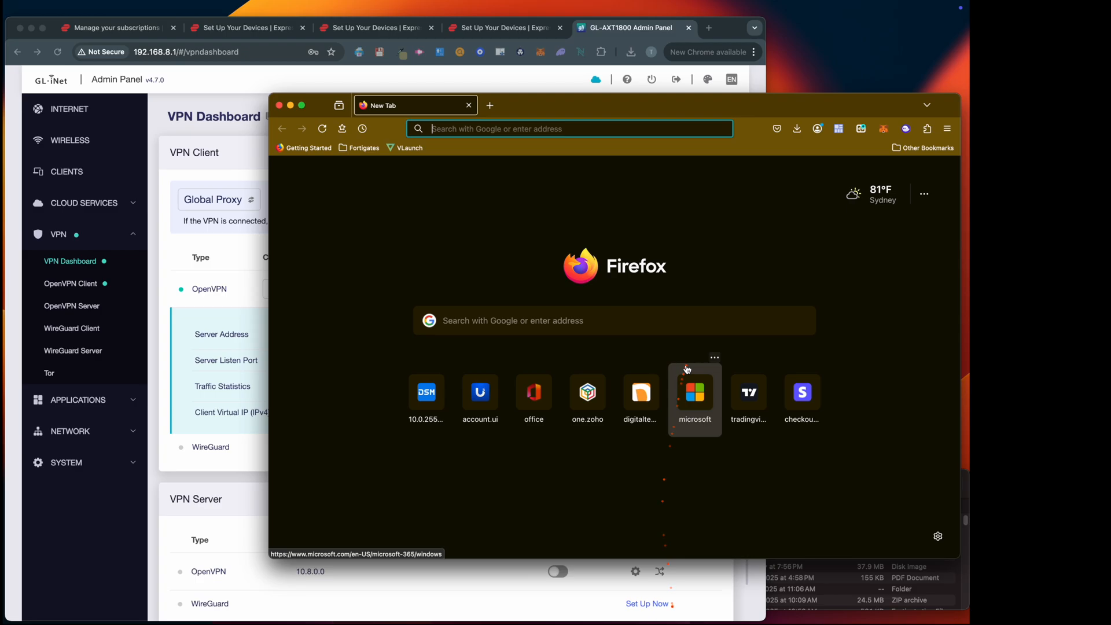
Search 'whats my location' in a new tab and pass the crosswalk reCAPTCHA.
{"action": "type", "text": "whats my lo"}
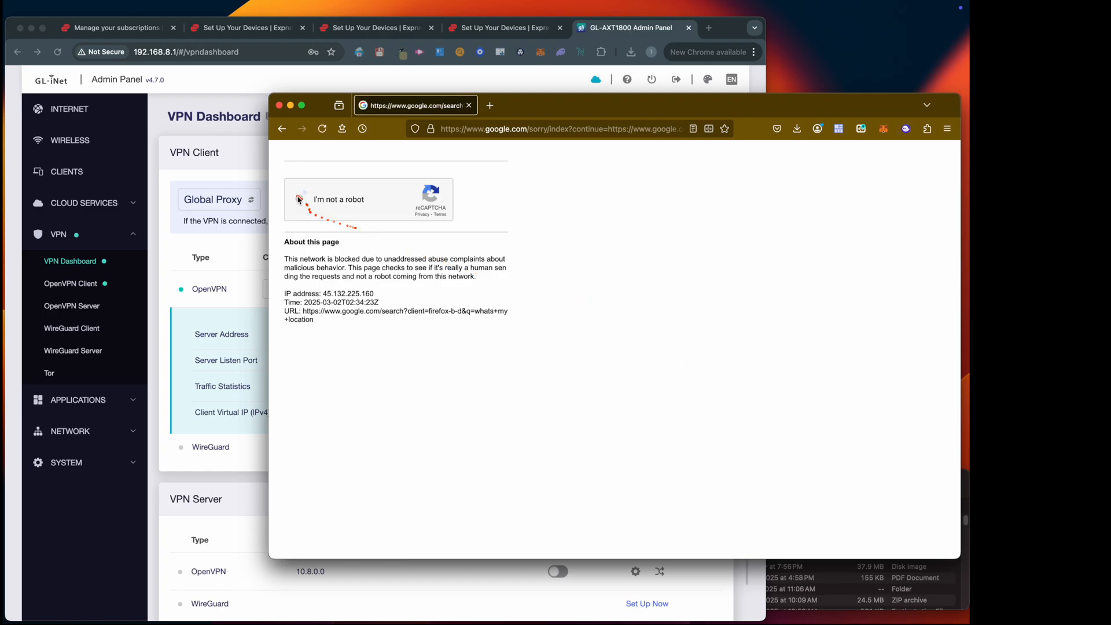
{"action": "left_click", "coordinate": [298, 199]}
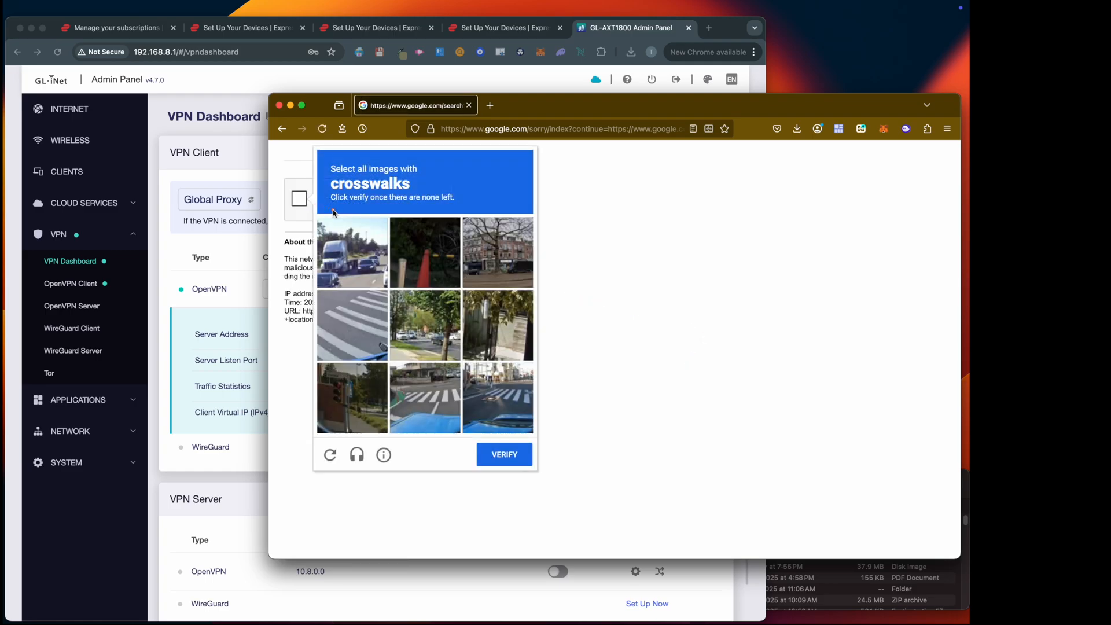
{"action": "left_click", "coordinate": [498, 397]}
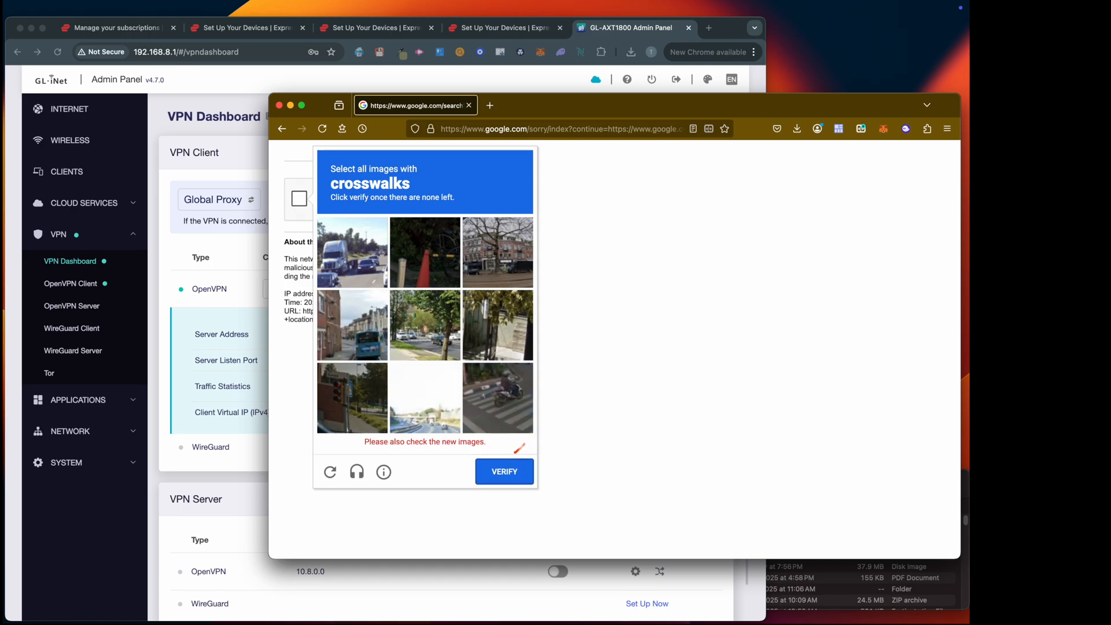
{"action": "left_click", "coordinate": [498, 397]}
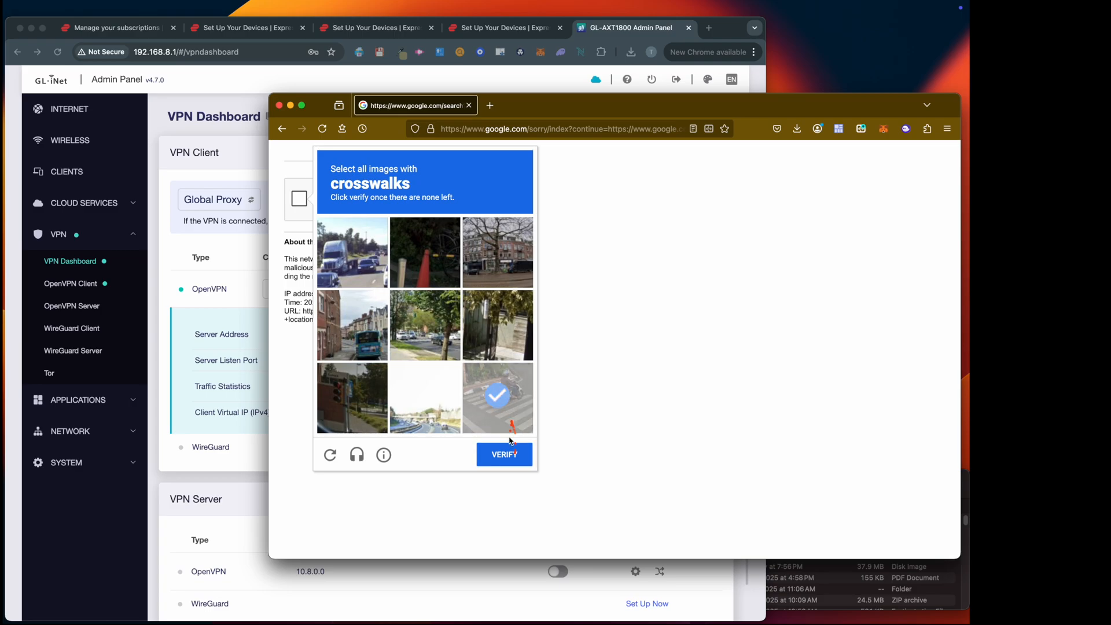
{"action": "left_click", "coordinate": [504, 454]}
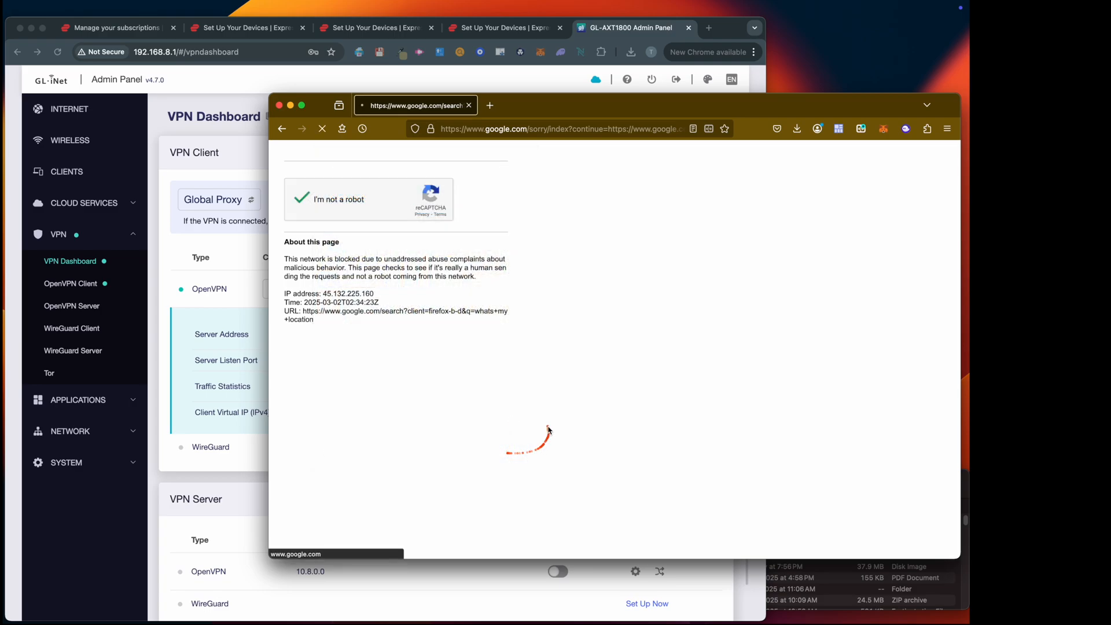
View the location results confirming Sydney NSW.
{"action": "left_click", "coordinate": [301, 197]}
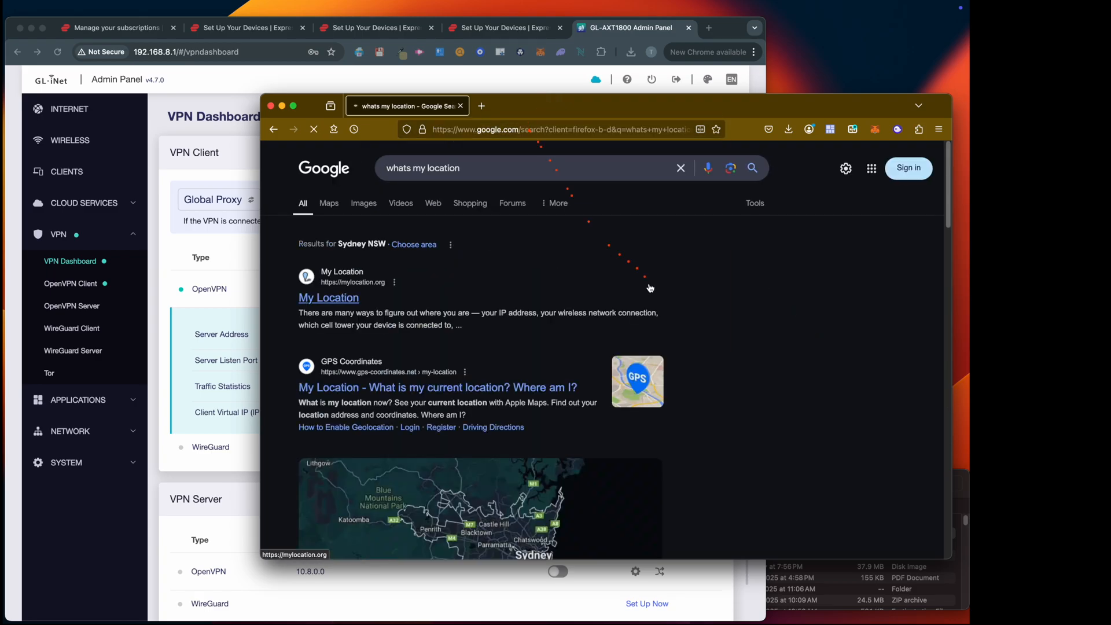
{"action": "scroll", "scroll_direction": "down", "scroll_amount": 3}
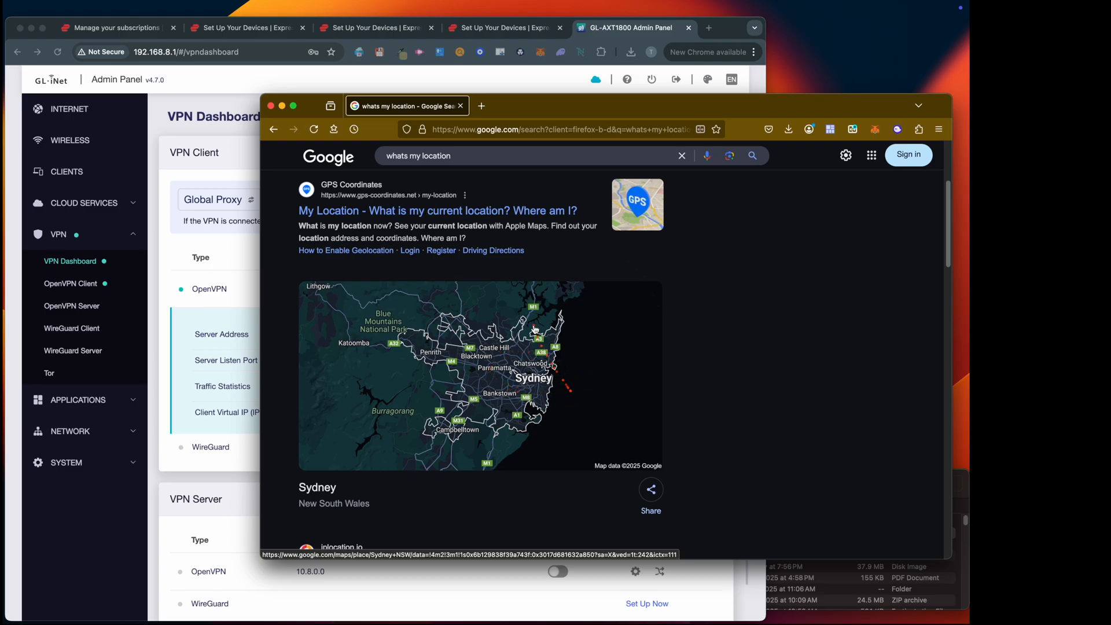
{"action": "mouse_move", "coordinate": [402, 290]}
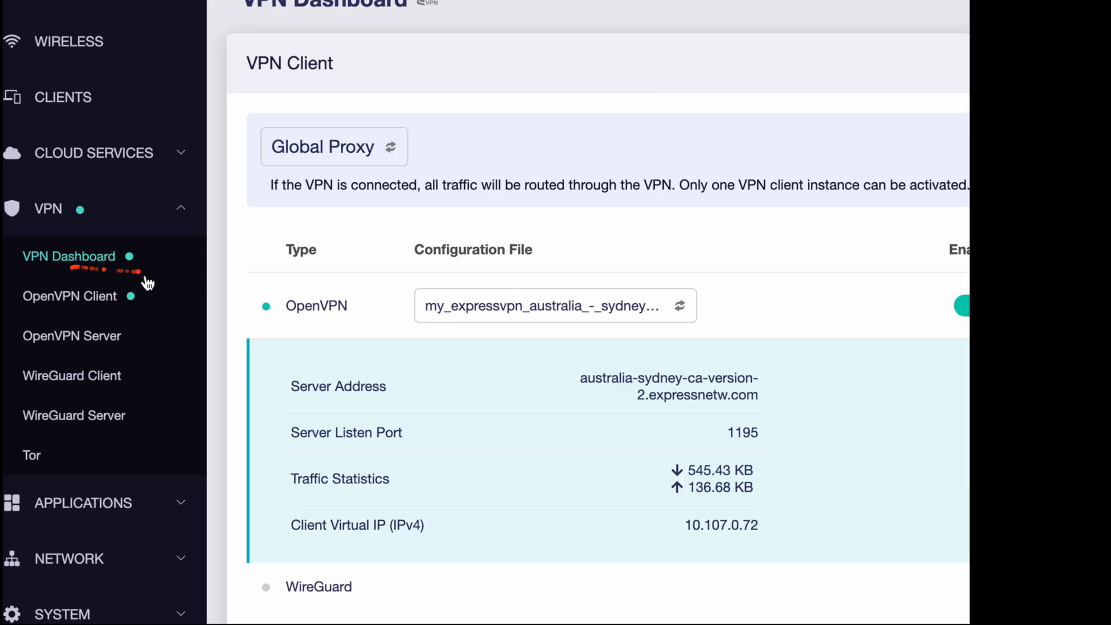
{"action": "mouse_move", "coordinate": [244, 286]}
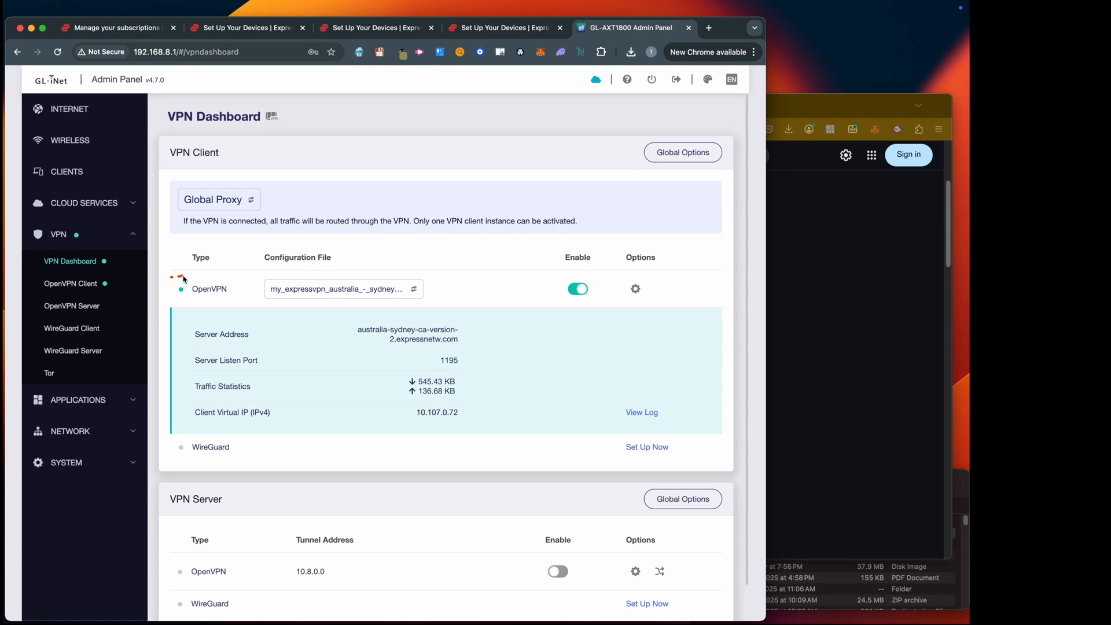
{"action": "mouse_move", "coordinate": [460, 319]}
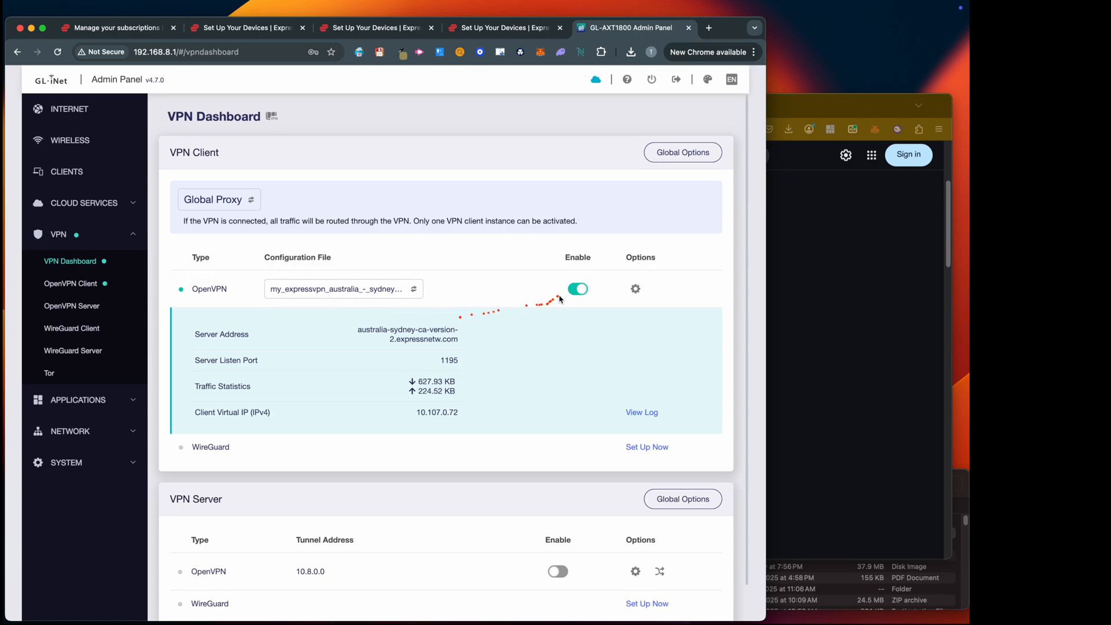
Switch off the OpenVPN client connected to the Sydney server.
{"action": "left_click", "coordinate": [577, 288]}
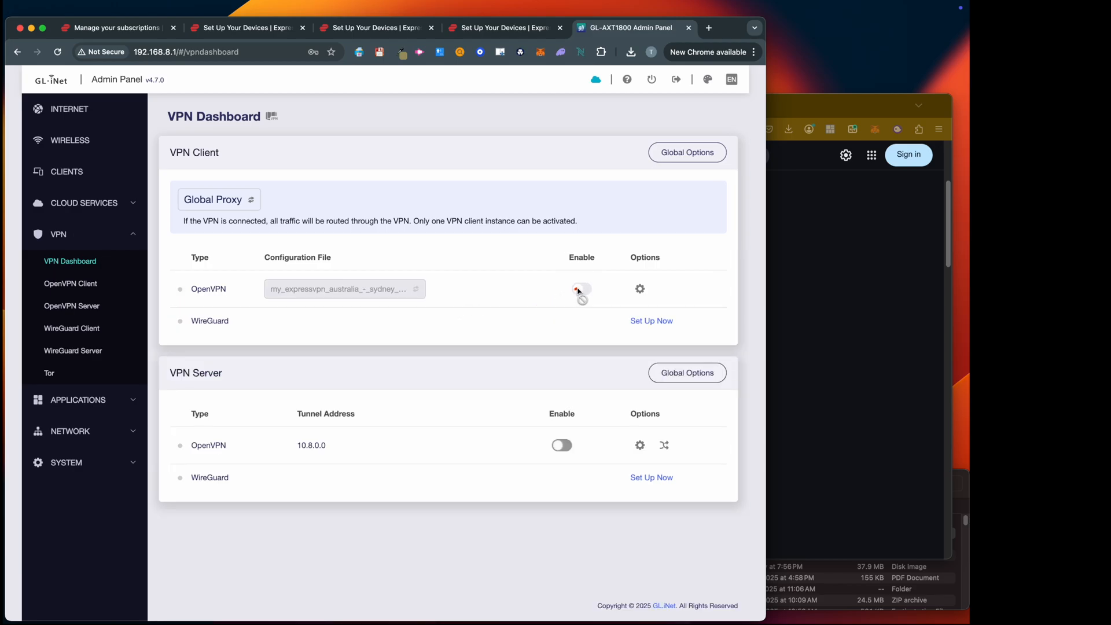
{"action": "mouse_move", "coordinate": [579, 291]}
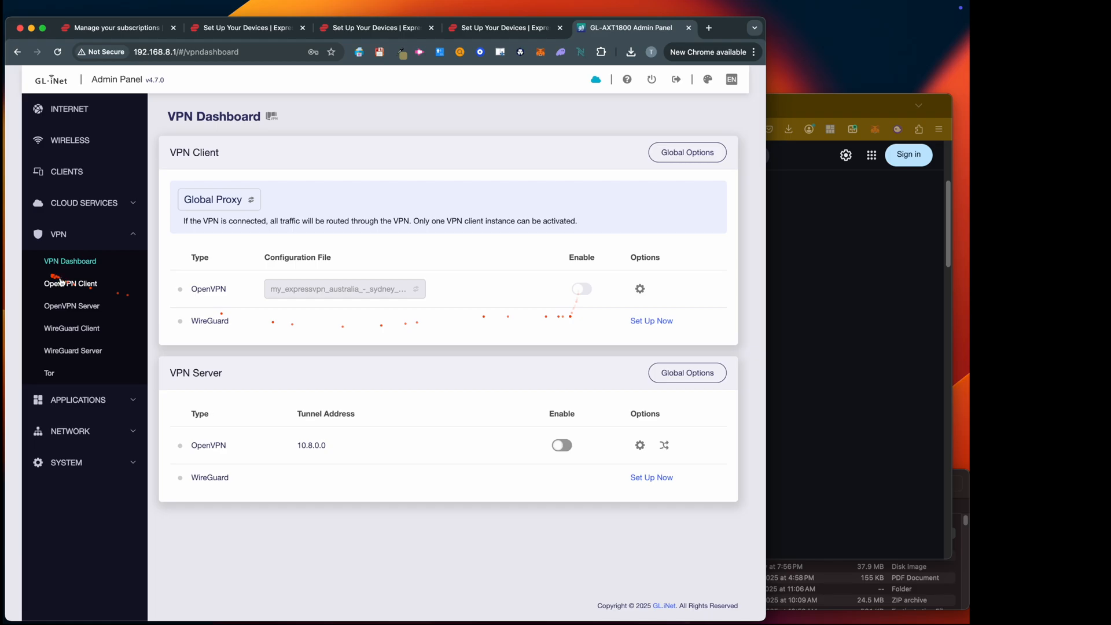
Re-enable the OpenVPN client so it reconnects to the Sydney server with a new virtual IP.
{"action": "left_click", "coordinate": [71, 284]}
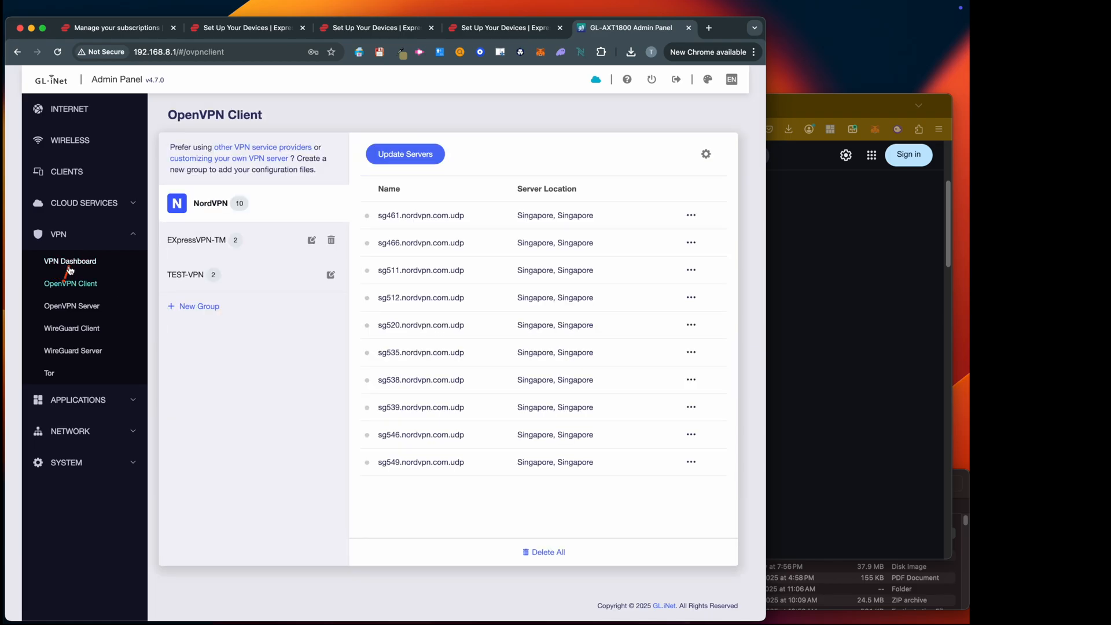
{"action": "left_click", "coordinate": [71, 261]}
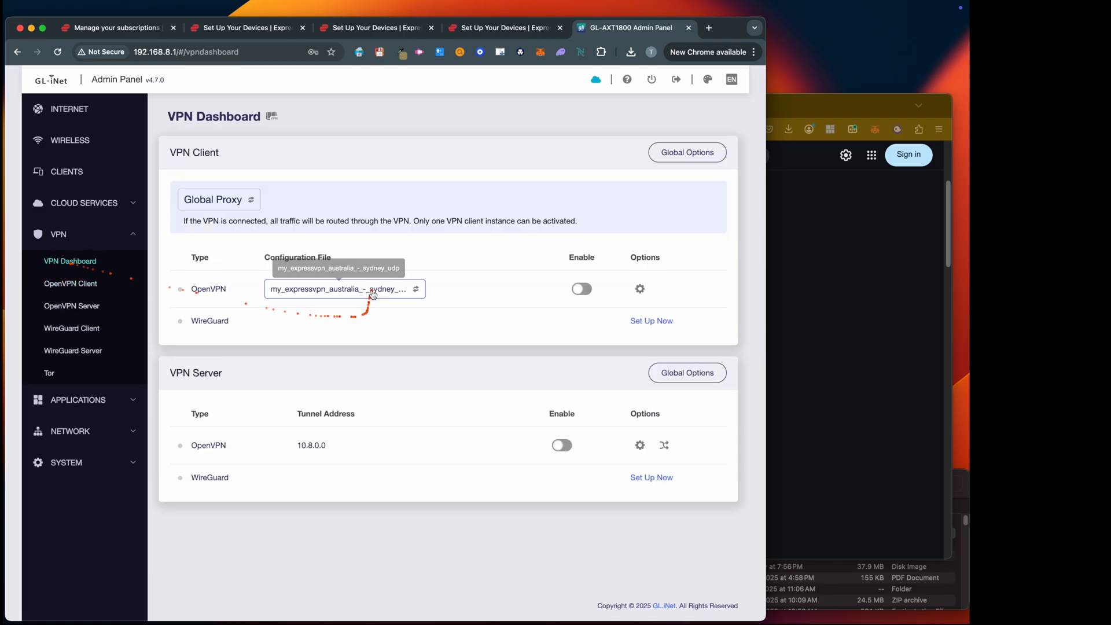
{"action": "left_click", "coordinate": [582, 289]}
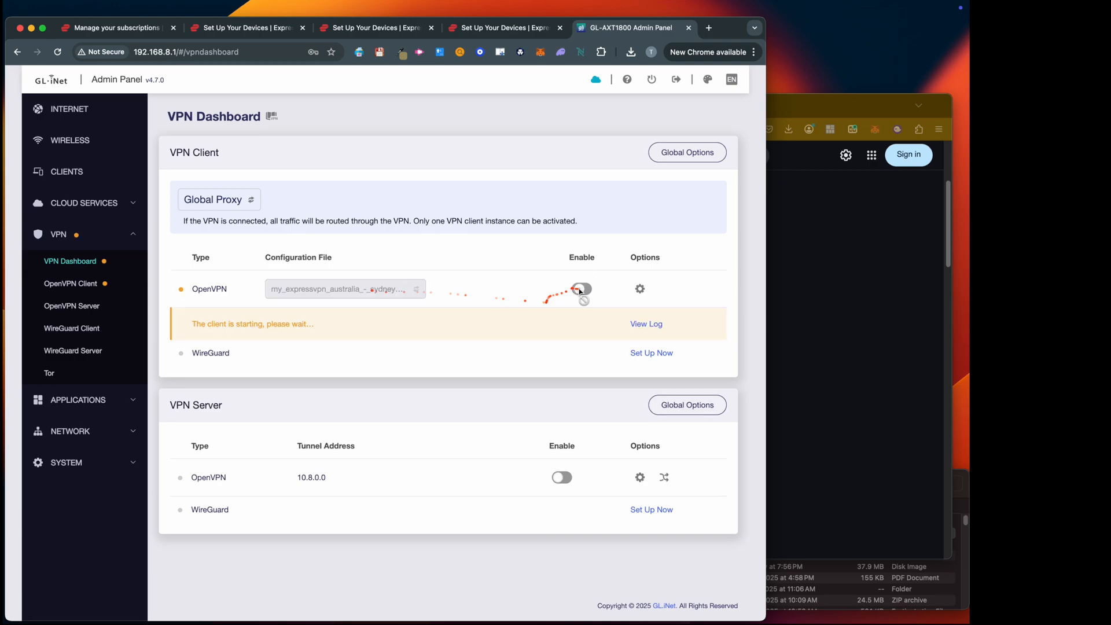
{"action": "left_click", "coordinate": [581, 288]}
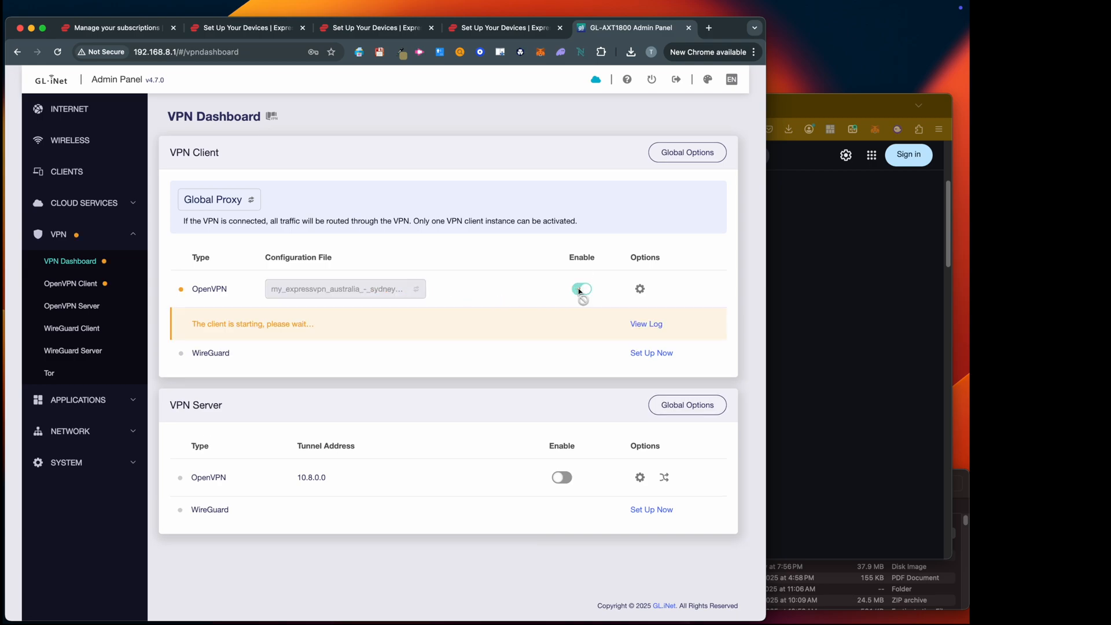
{"action": "left_click", "coordinate": [581, 288]}
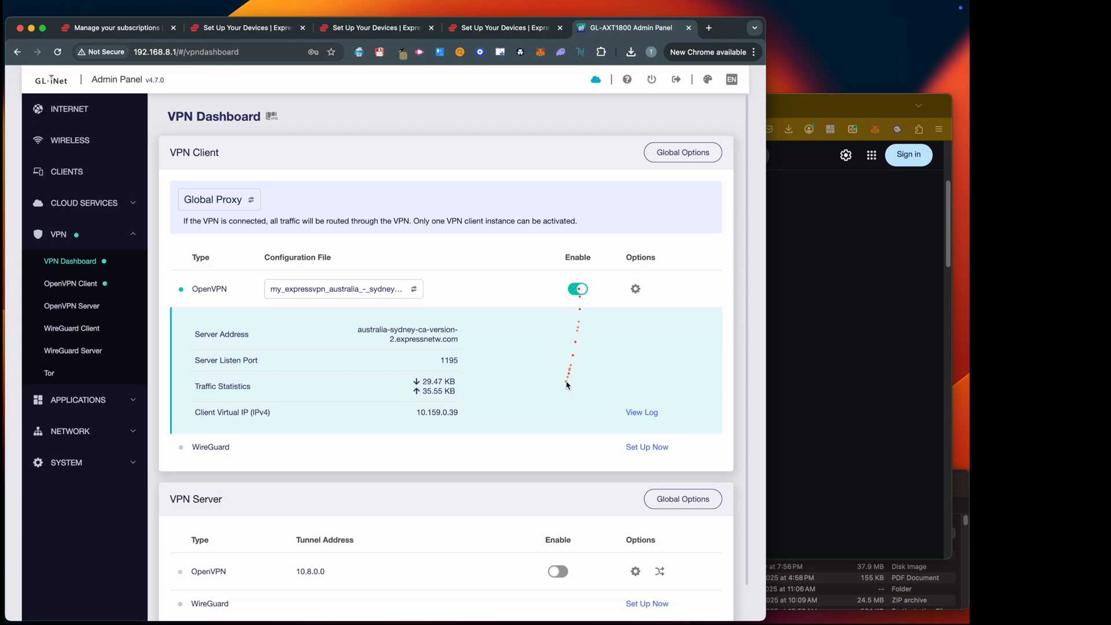
{"action": "mouse_move", "coordinate": [467, 371]}
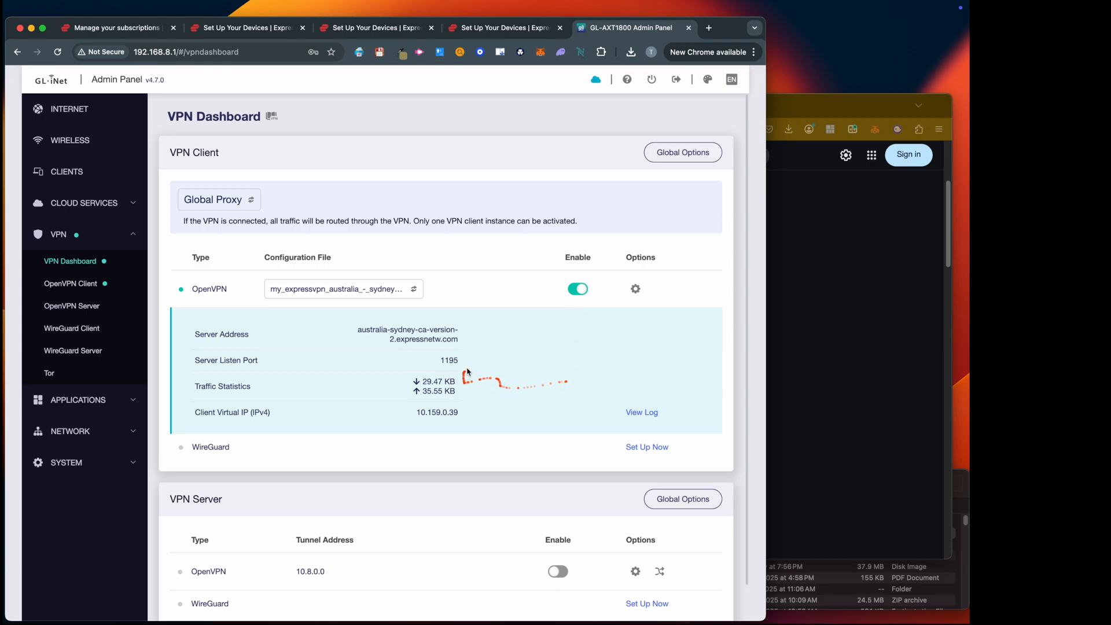
{"action": "mouse_move", "coordinate": [469, 406]}
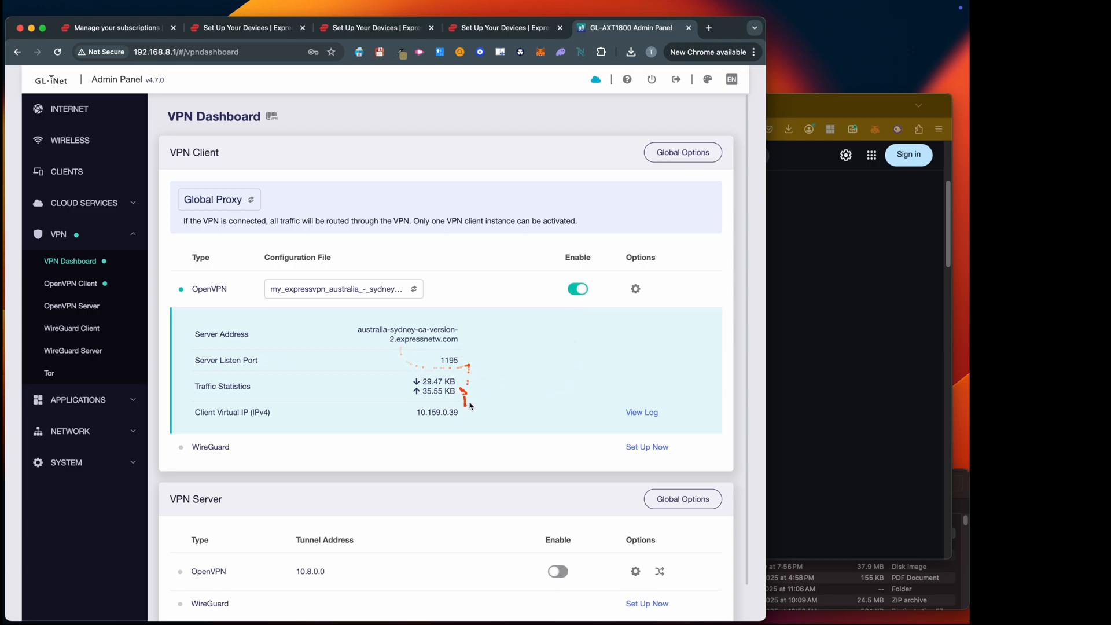
{"action": "mouse_move", "coordinate": [503, 381]}
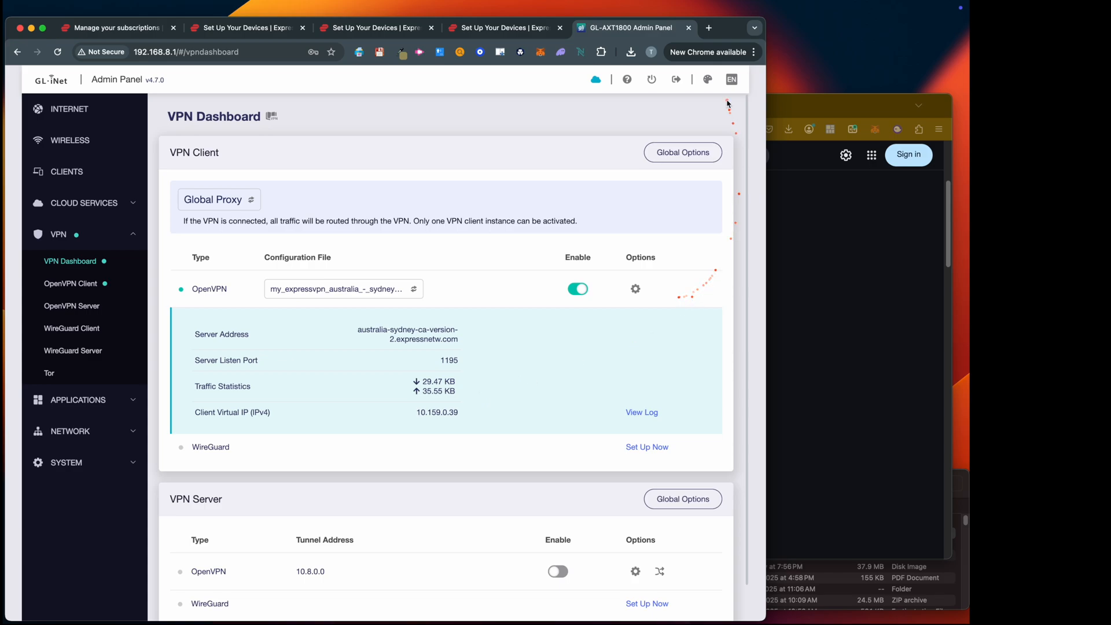
{"action": "mouse_move", "coordinate": [799, 170]}
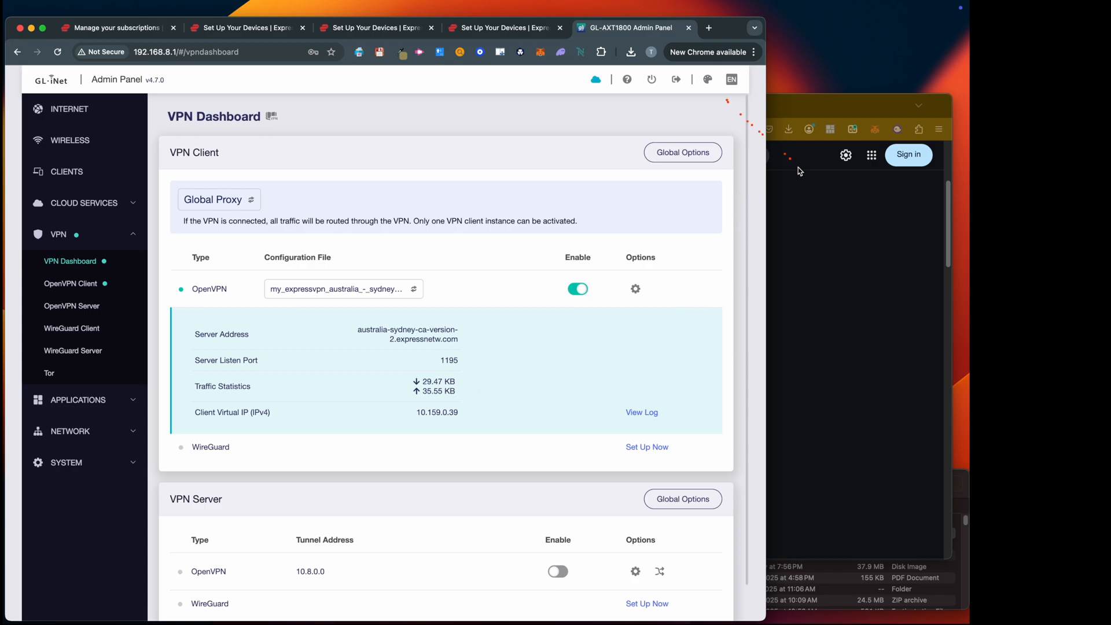